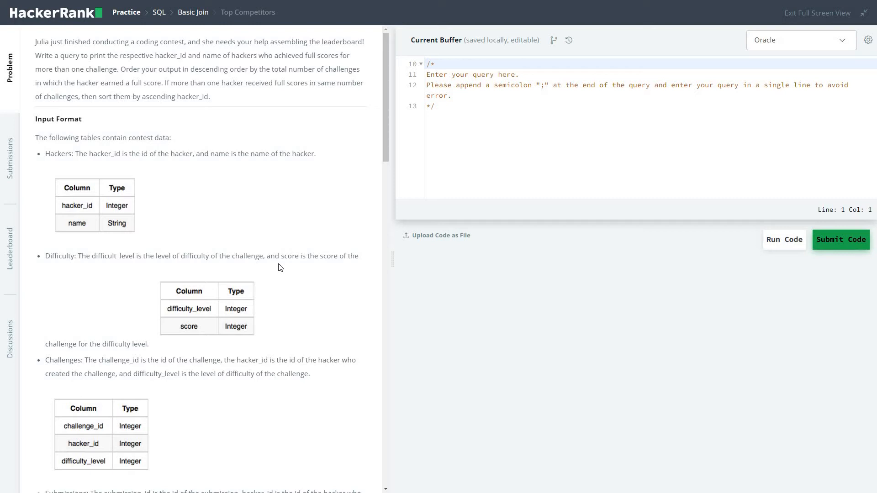
{"action": "mouse_move", "coordinate": [404, 162]}
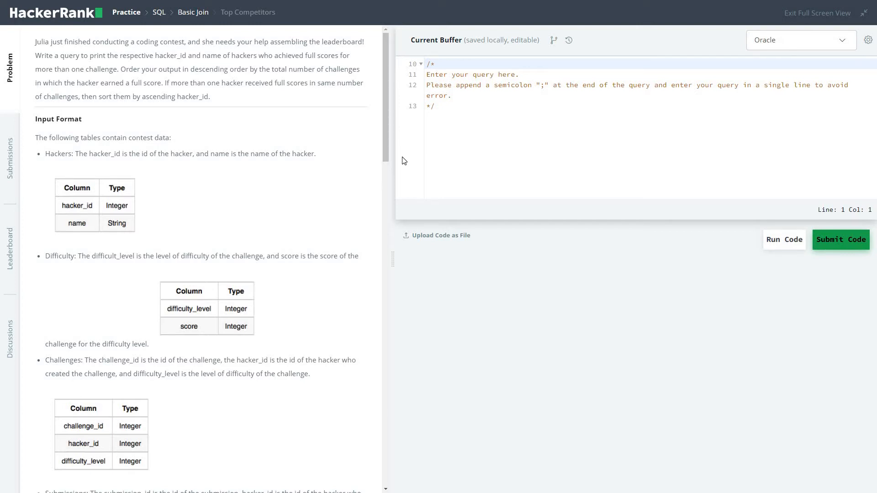
{"action": "mouse_move", "coordinate": [127, 80]}
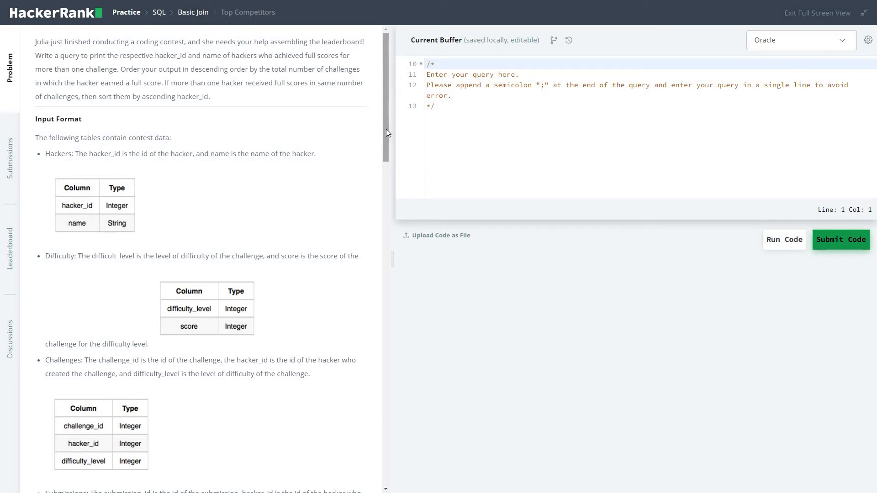
- Below the comment block, start the query with 'SELECT S.hacker_id, h.name'
{"action": "scroll", "scroll_direction": "down", "scroll_amount": 3}
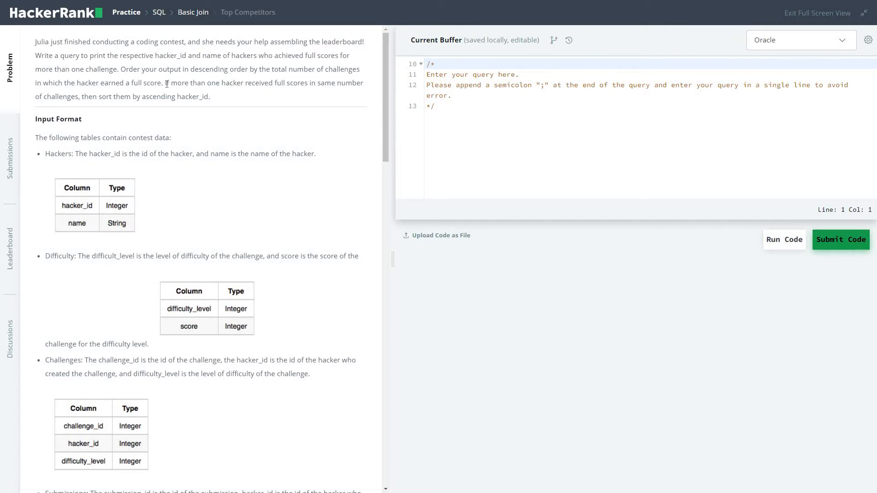
{"action": "mouse_move", "coordinate": [184, 53]}
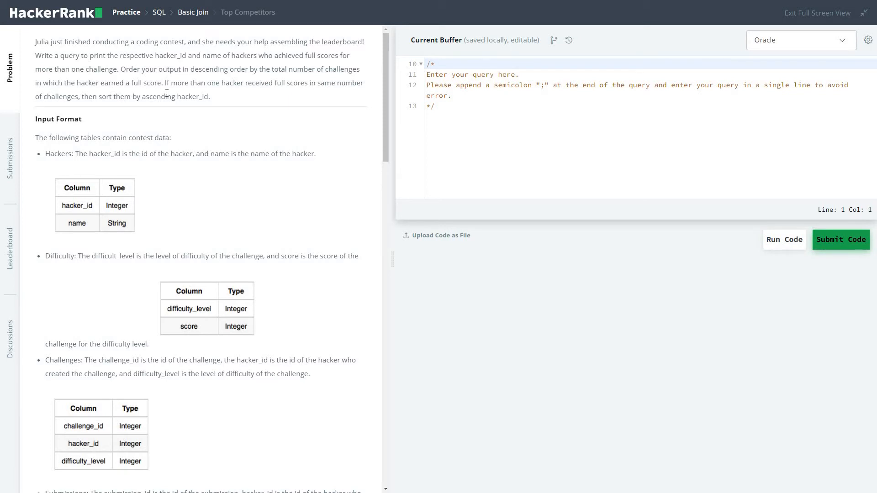
{"action": "mouse_move", "coordinate": [255, 92]}
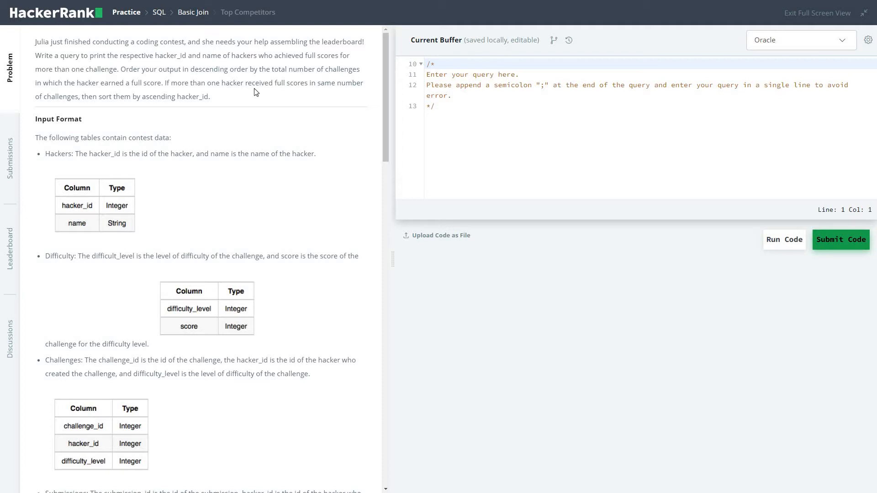
{"action": "mouse_move", "coordinate": [347, 117]}
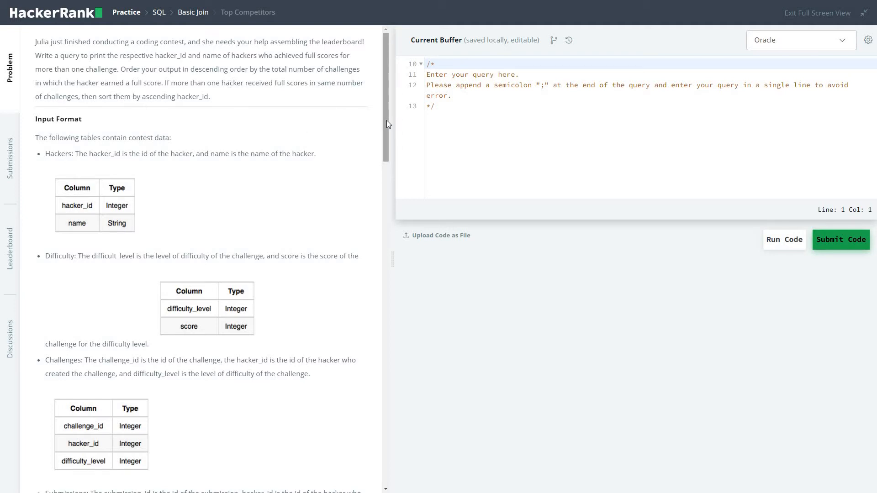
{"action": "scroll", "scroll_direction": "down", "scroll_amount": 3}
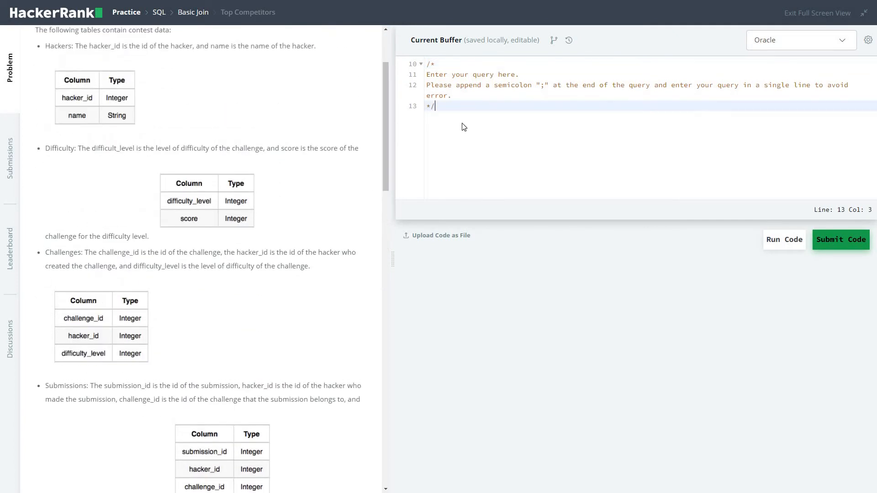
{"action": "key", "text": "Enter"}
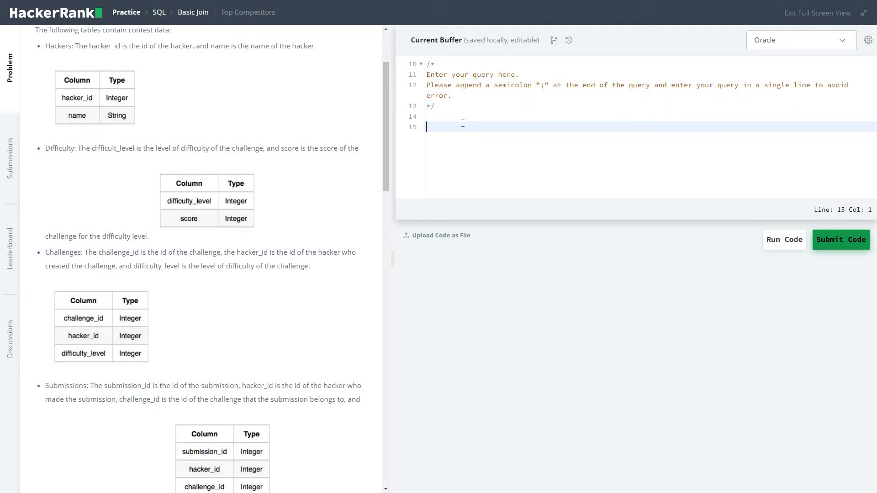
{"action": "type", "text": "SEL"}
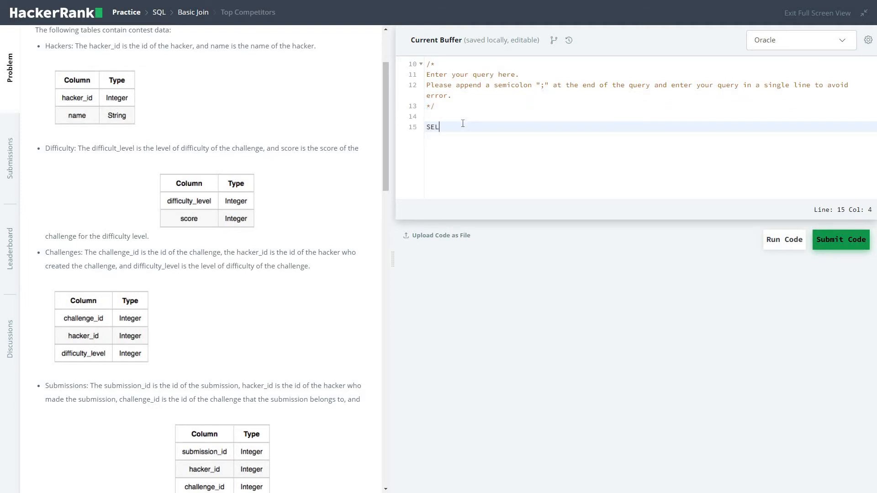
{"action": "type", "text": "ECT"}
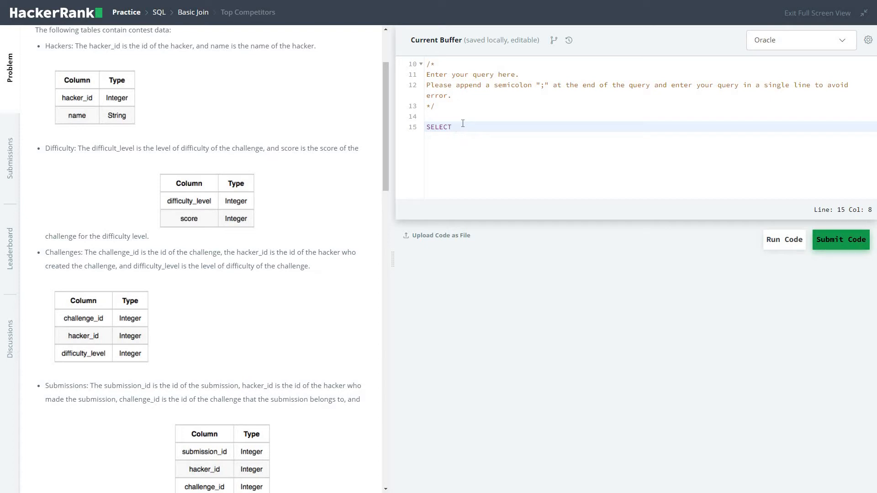
{"action": "type", "text": "S."}
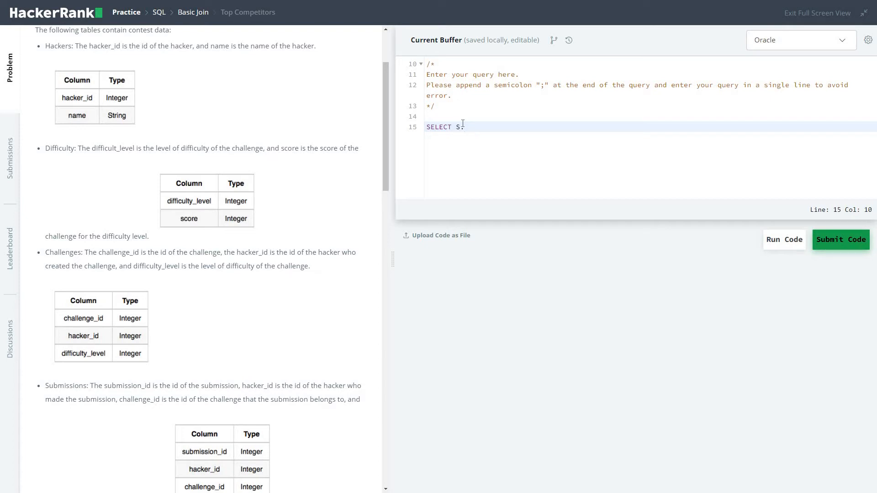
{"action": "type", "text": "hack"}
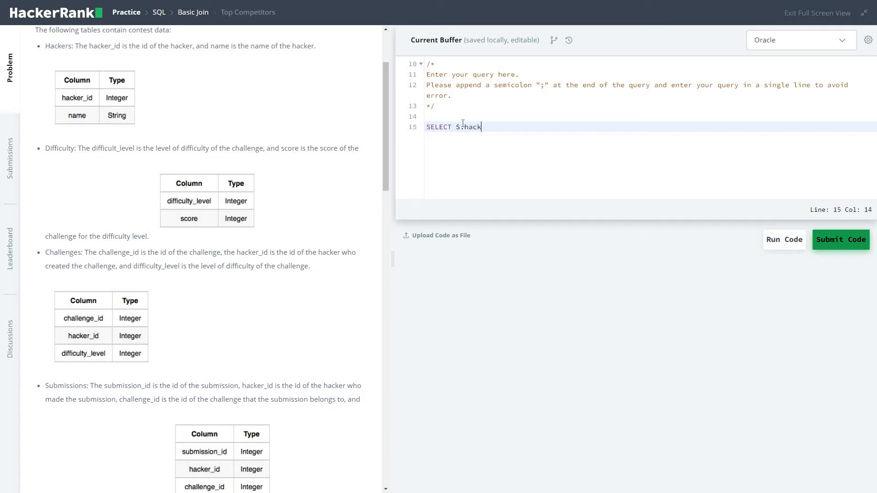
{"action": "type", "text": "er"}
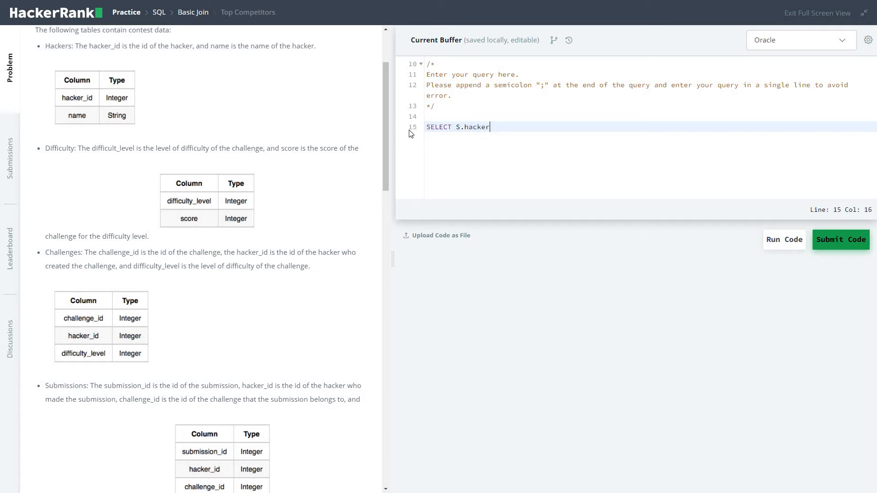
{"action": "scroll", "scroll_direction": "down", "scroll_amount": 3}
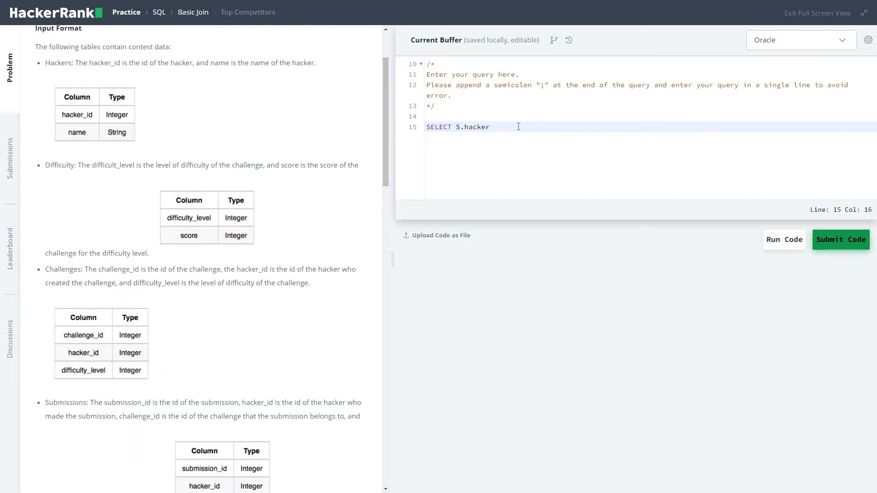
{"action": "type", "text": "_"}
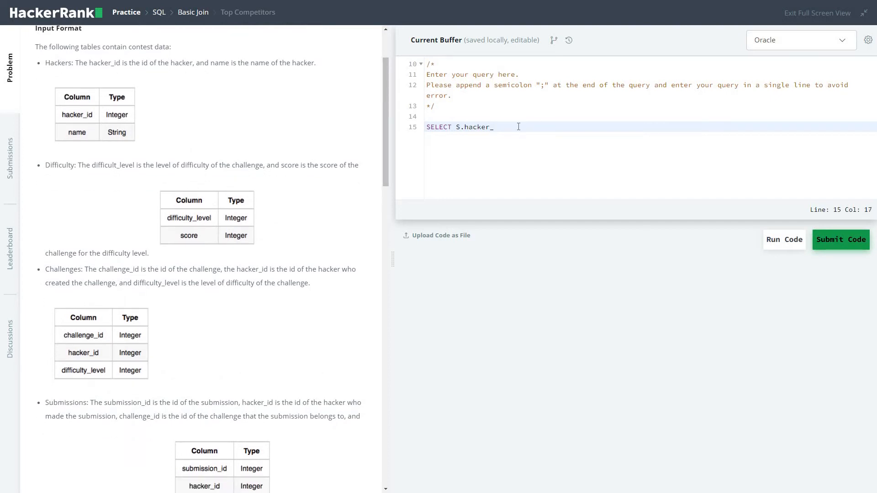
{"action": "type", "text": "id,"}
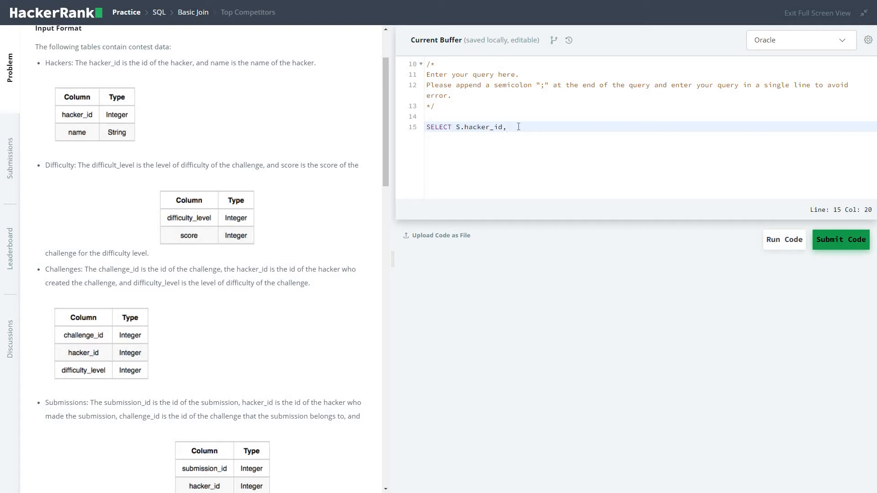
{"action": "type", "text": "h."}
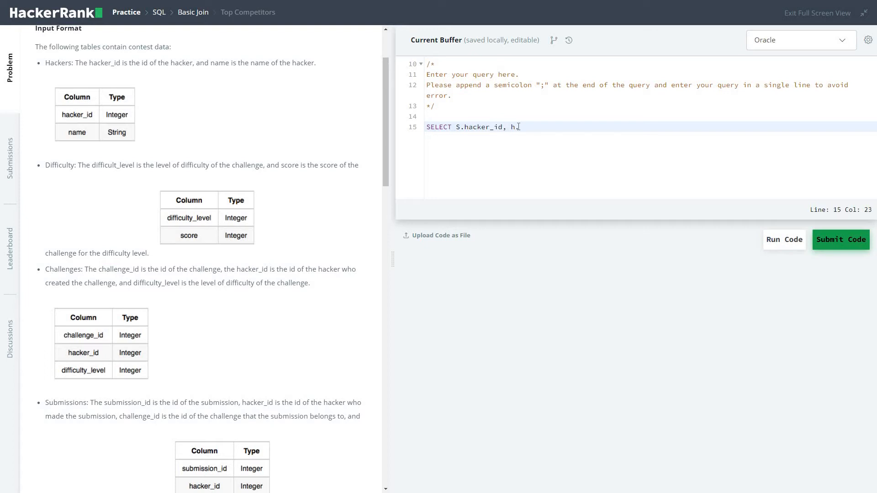
{"action": "type", "text": "name"}
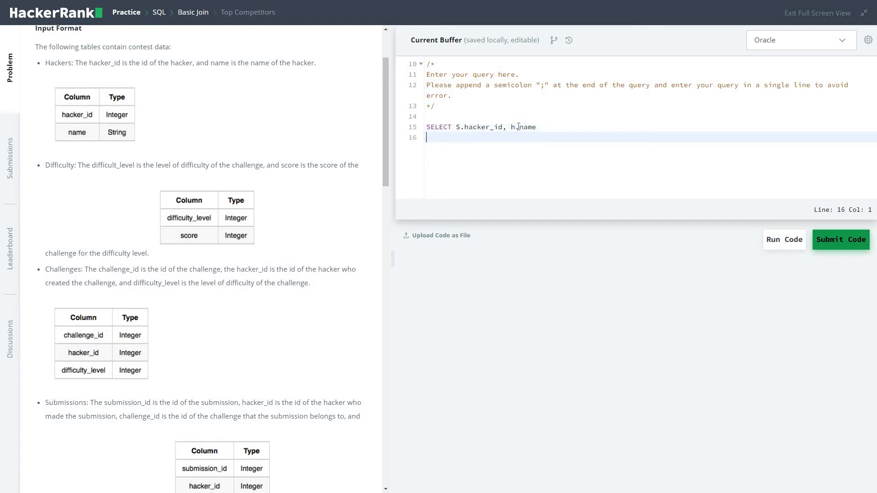
- Add FROM SUBMISSIONS S INNER JOIN hackers H ON S.hacker_id=H.hacker_id
{"action": "type", "text": "FROM"}
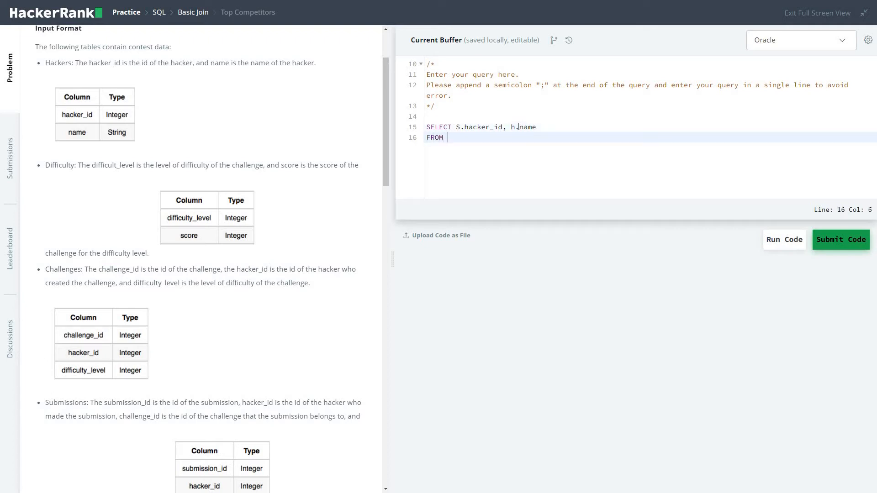
{"action": "type", "text": "SUBMISSI"}
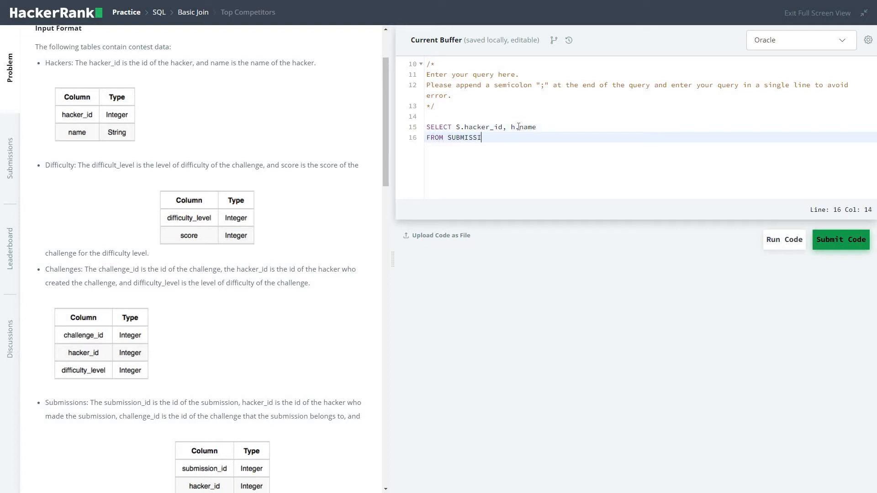
{"action": "type", "text": "ONS"}
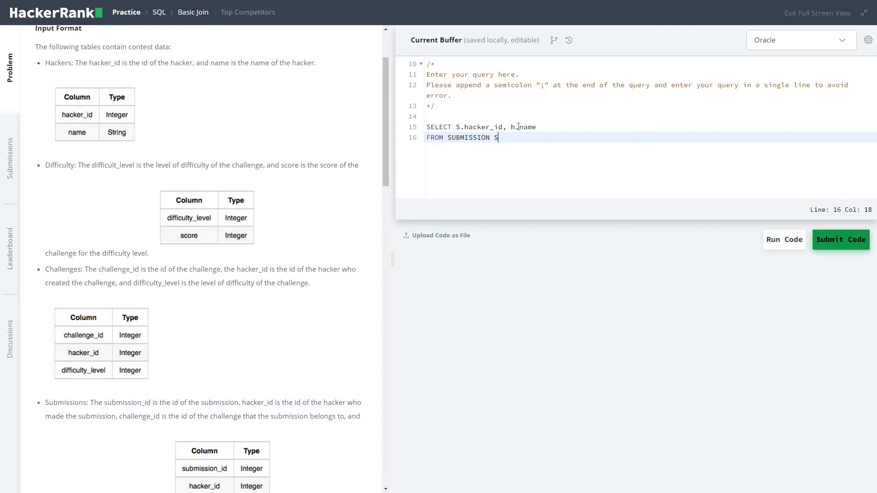
{"action": "type", "text": "INN"}
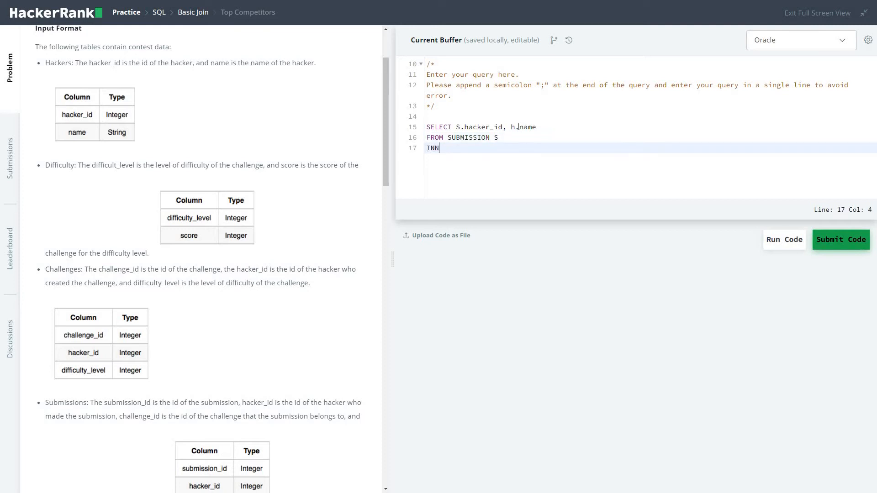
{"action": "type", "text": "ER JO"}
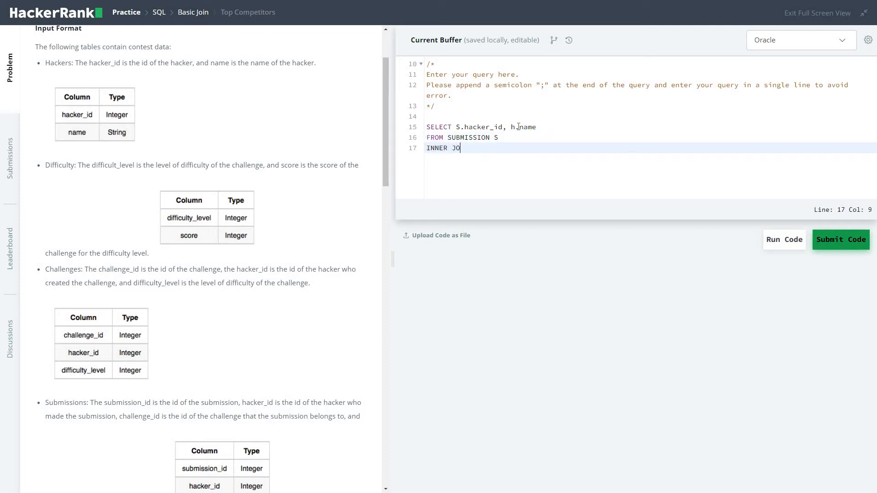
{"action": "type", "text": "IN hac"}
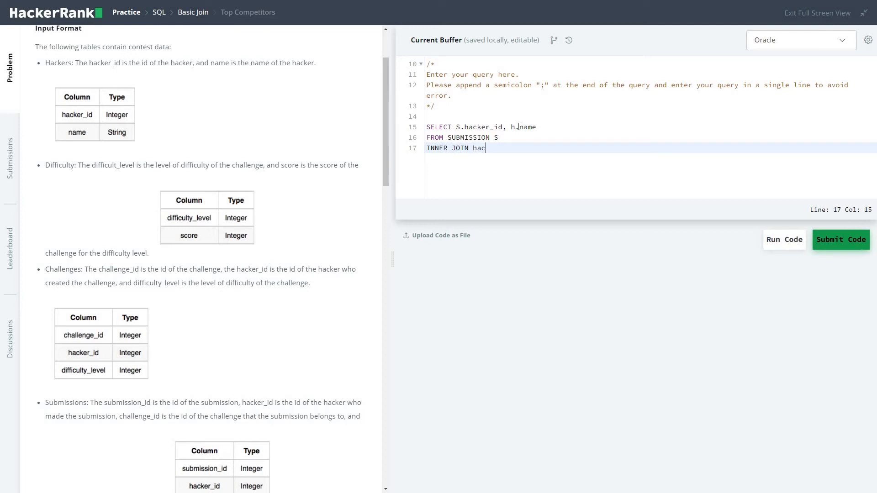
{"action": "type", "text": "kers"}
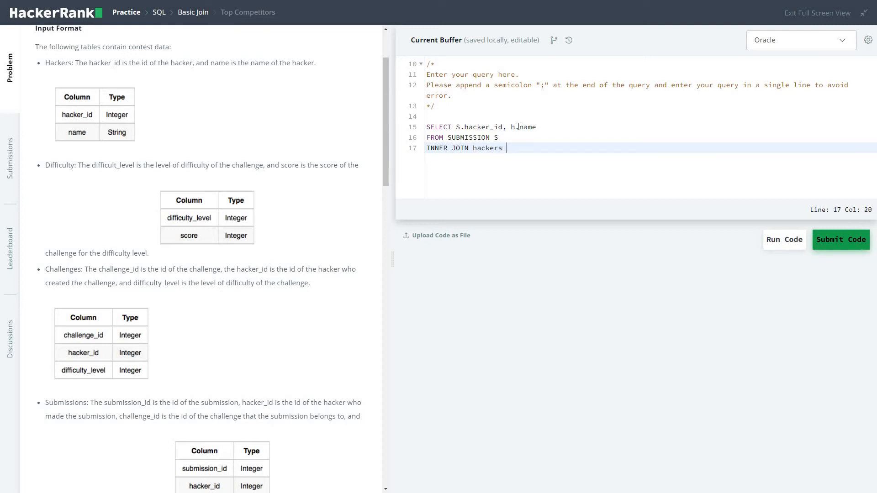
{"action": "type", "text": "H"}
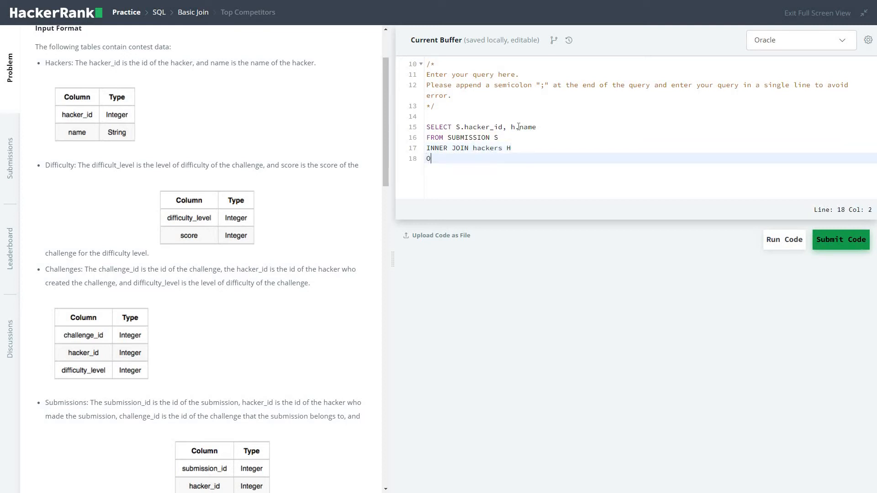
{"action": "type", "text": "N"}
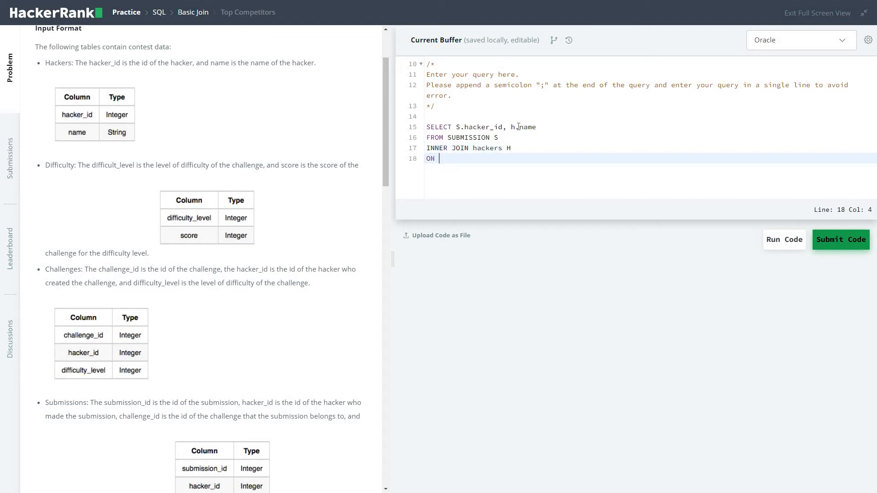
{"action": "type", "text": "S"}
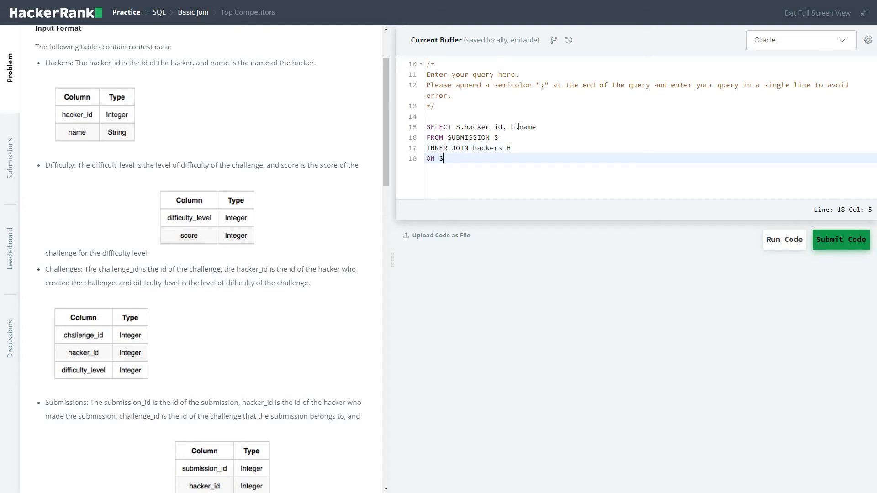
{"action": "type", "text": ".hacke"}
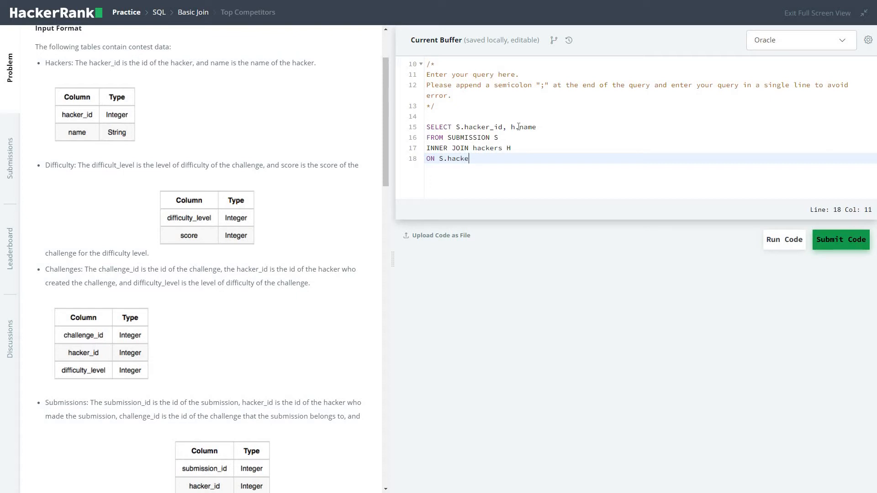
{"action": "type", "text": "r_id"}
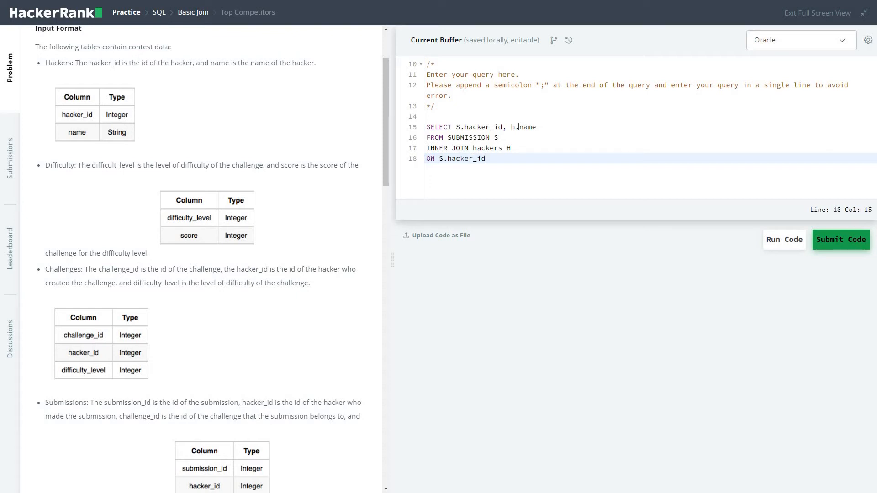
{"action": "type", "text": "=H"}
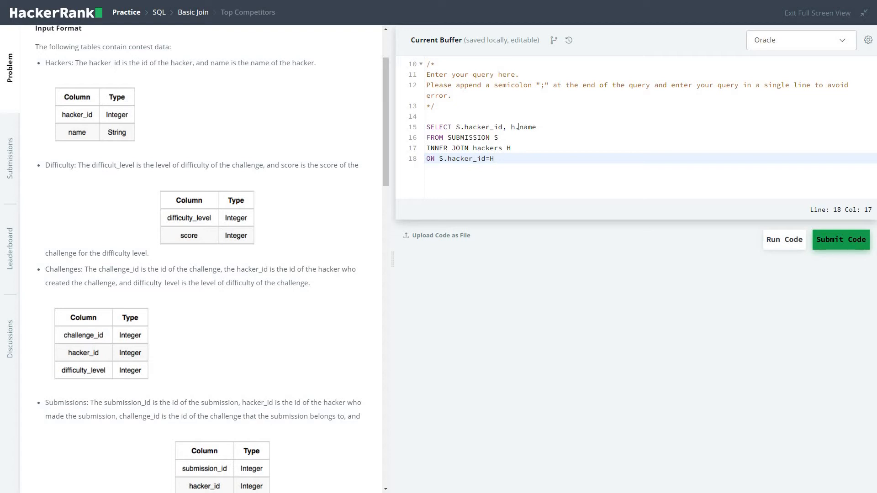
{"action": "type", "text": ".hack"}
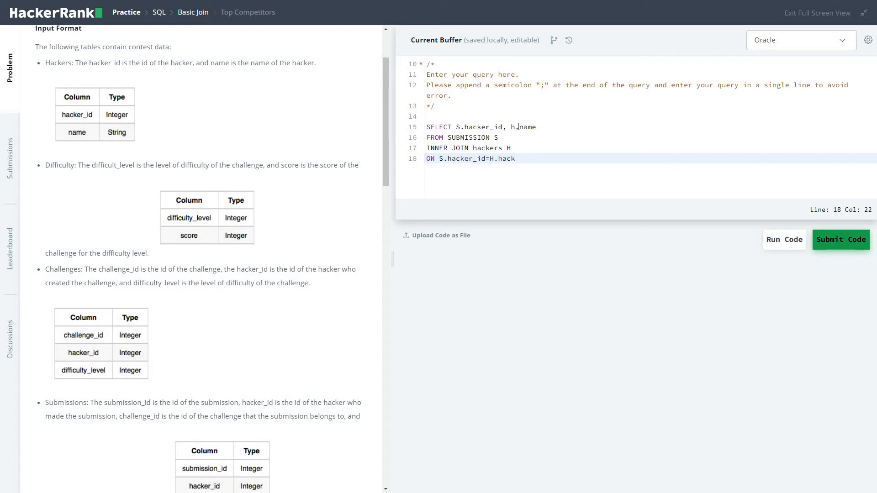
{"action": "type", "text": "er_id"}
{"action": "type", "text": "INN"}
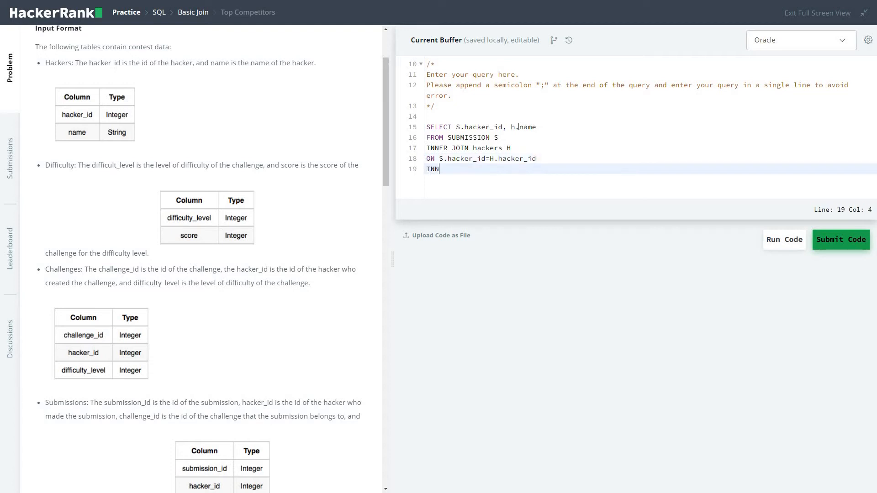
- Add INNER JOIN challenges C ON S.challenge_id=C.challenge_id
{"action": "type", "text": "ER JOIN"}
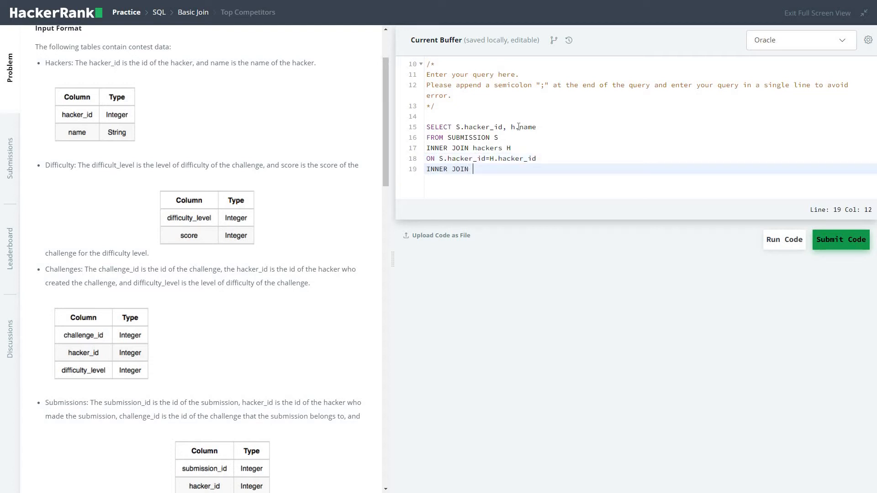
{"action": "type", "text": "c"}
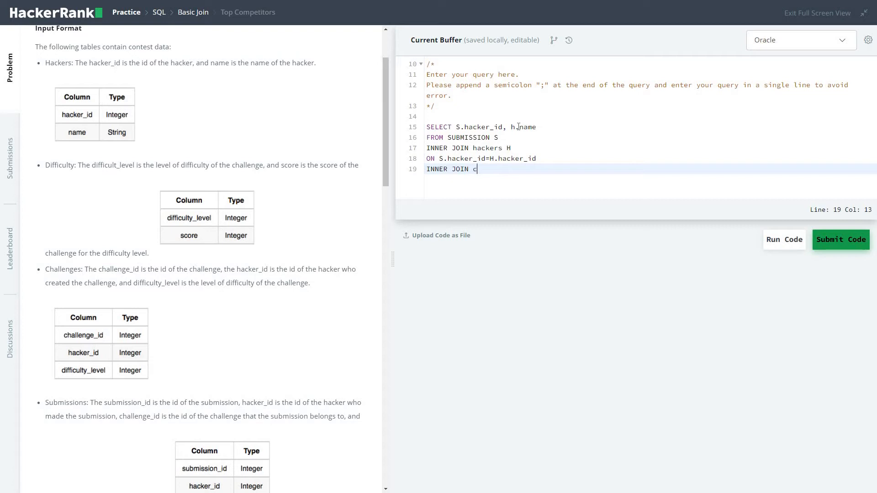
{"action": "type", "text": "hall"}
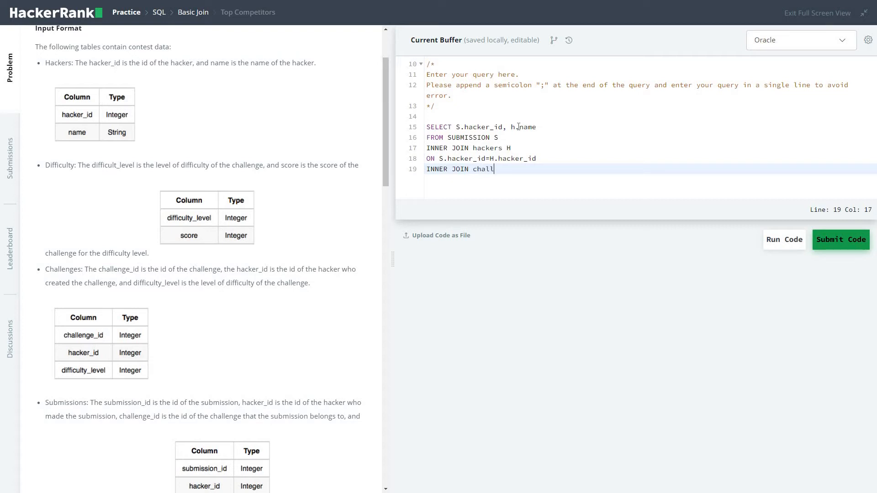
{"action": "type", "text": "enges C"}
{"action": "type", "text": "ON"}
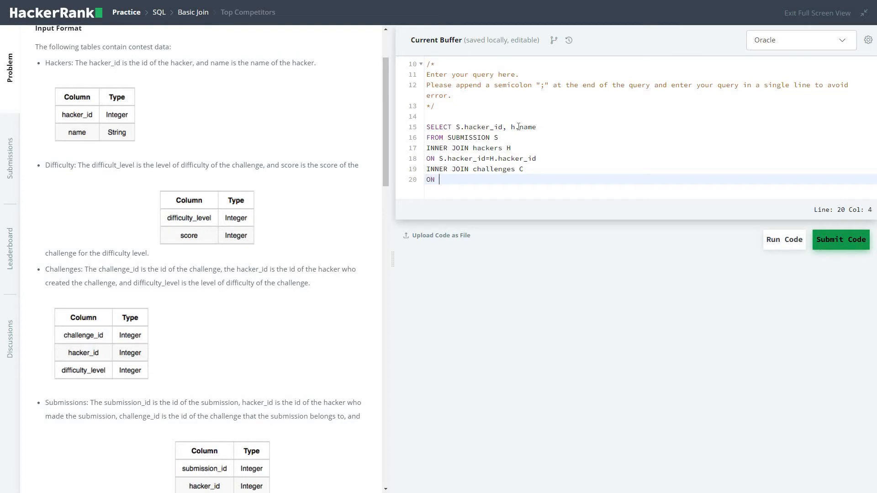
{"action": "type", "text": "S.c"}
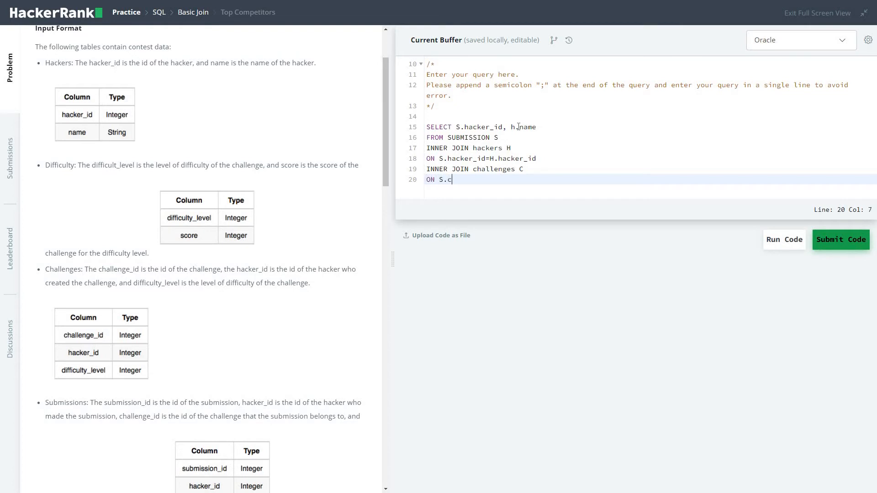
{"action": "type", "text": "halleng"}
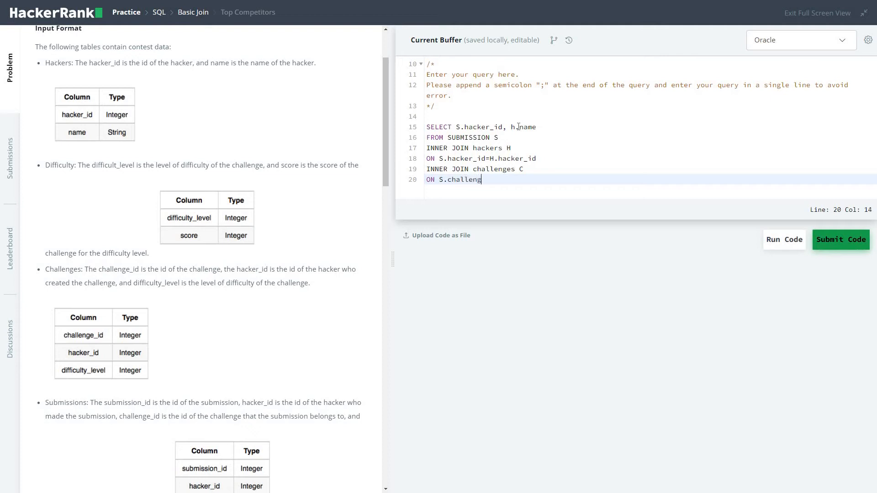
{"action": "type", "text": "e_id"}
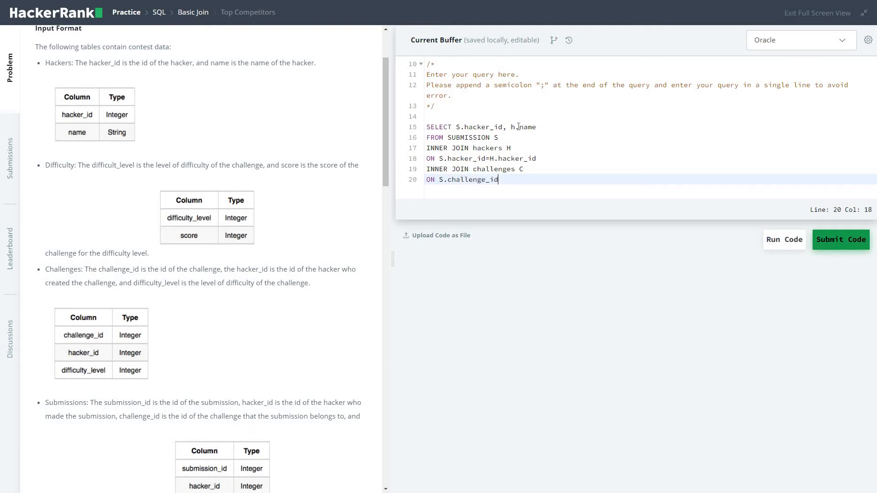
{"action": "type", "text": "=C."}
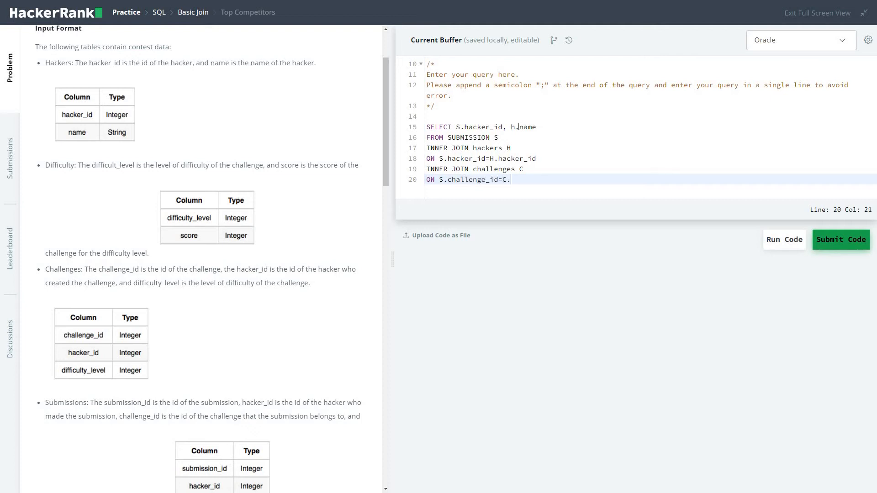
{"action": "type", "text": "challen"}
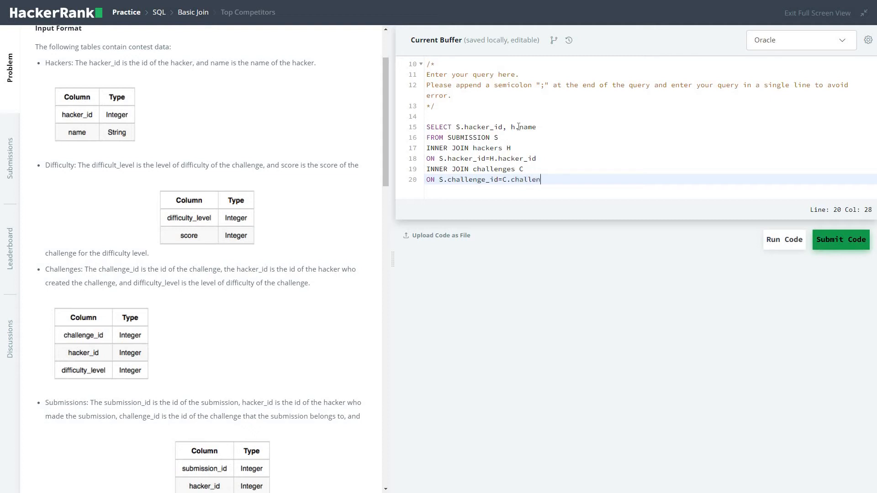
{"action": "type", "text": "ge_id"}
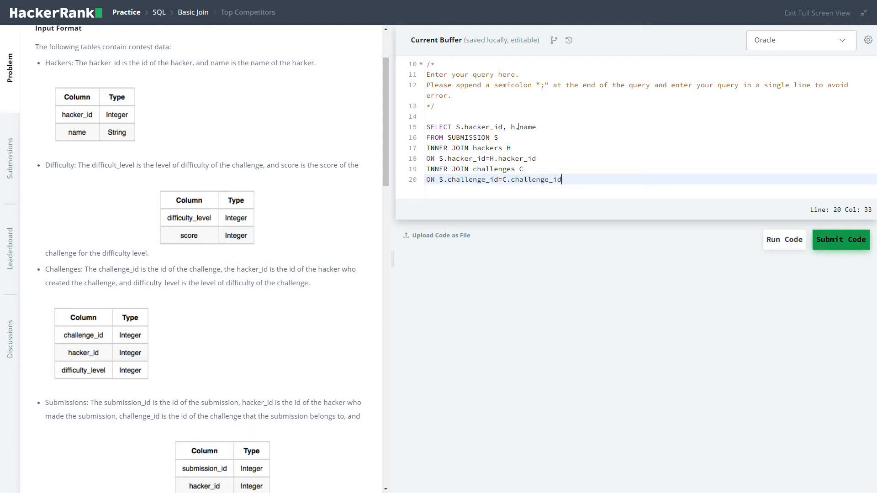
- Begin the third join with INNER JOIN difficulty
{"action": "type", "text": "INN"}
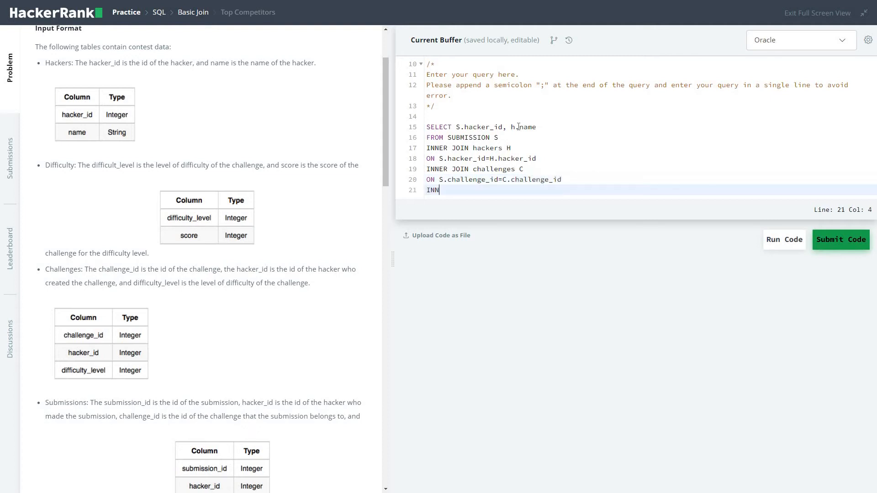
{"action": "type", "text": "ER JOIN"}
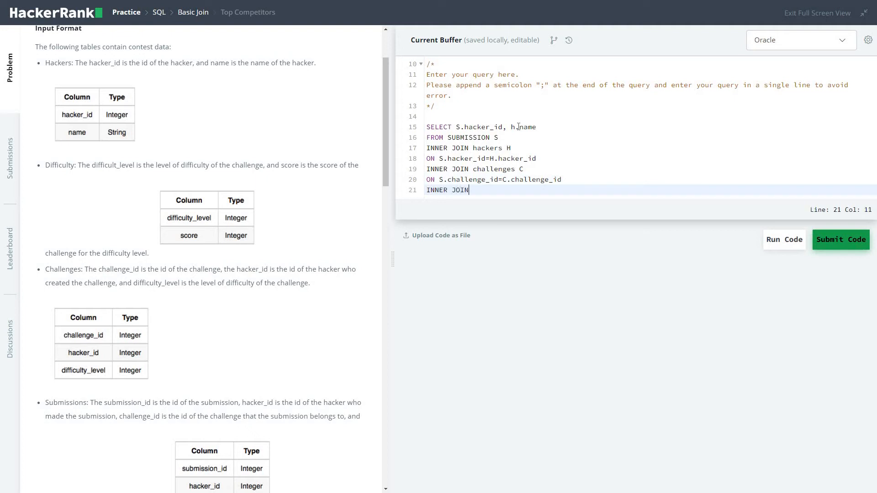
{"action": "type", "text": "diff"}
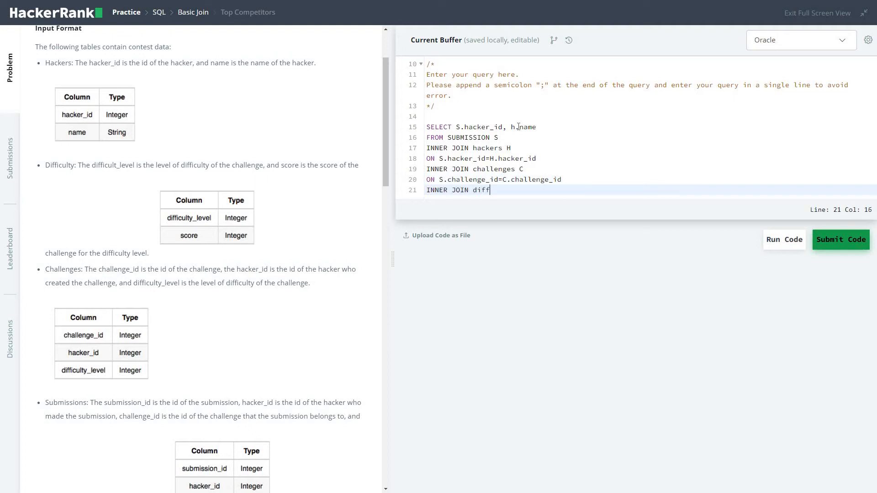
{"action": "type", "text": "iculty D"}
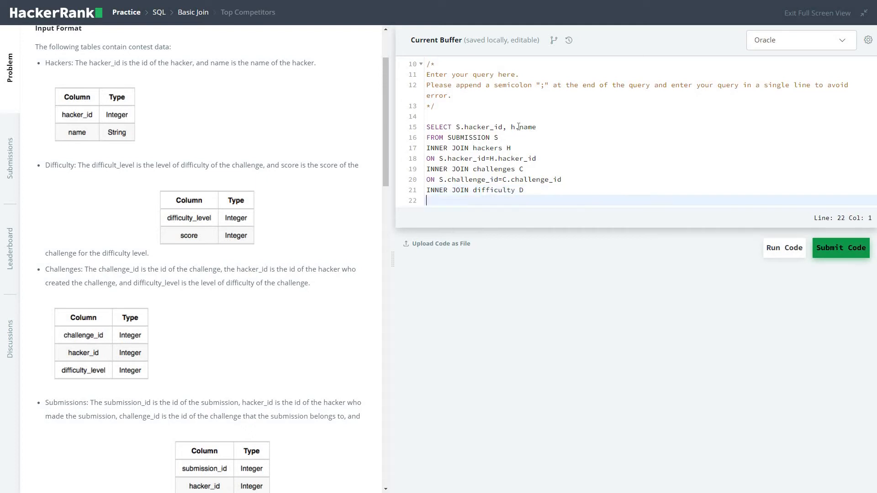
- Finish the difficulty join with ON C.difficulty_level = D.difficulty_level
{"action": "type", "text": "ON"}
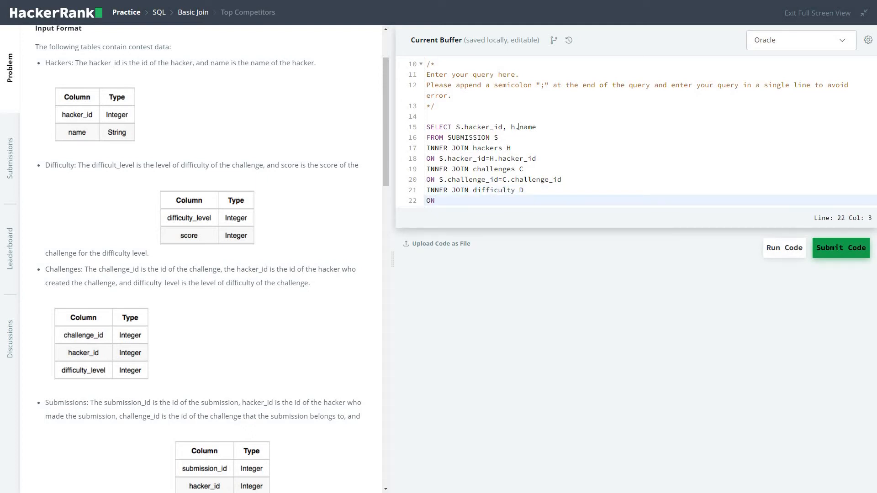
{"action": "type", "text": "C."}
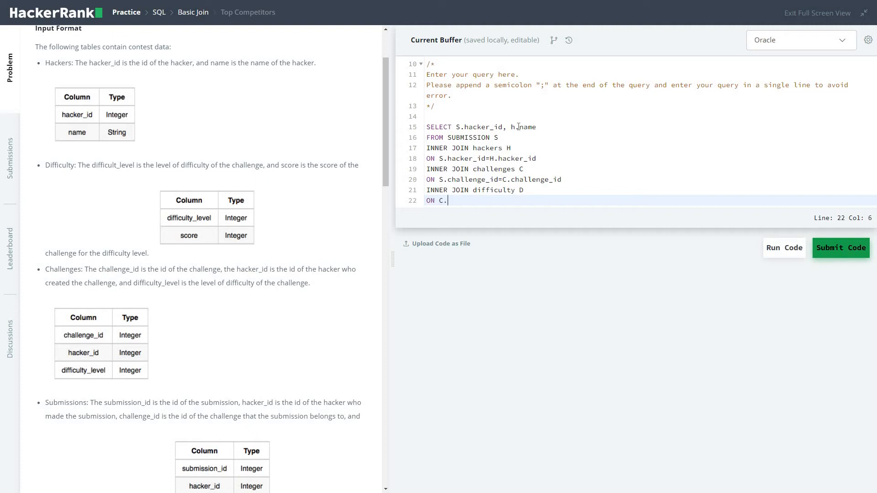
{"action": "type", "text": "diff"}
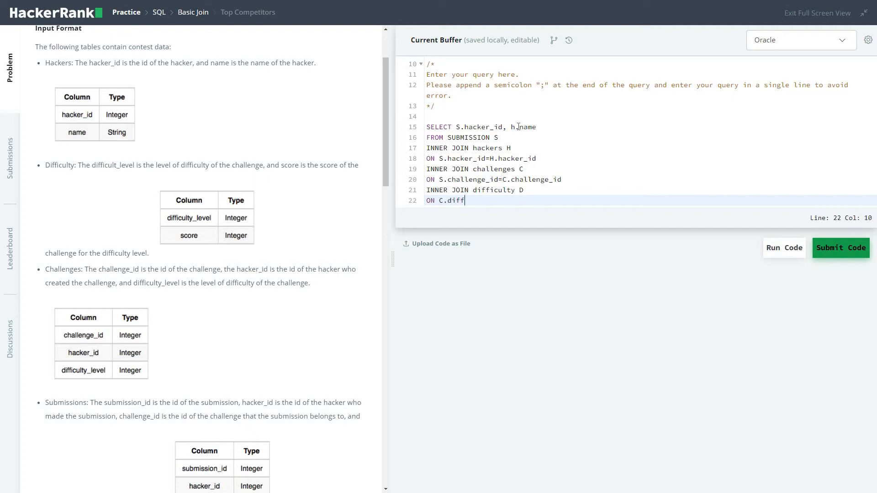
{"action": "type", "text": "cu"}
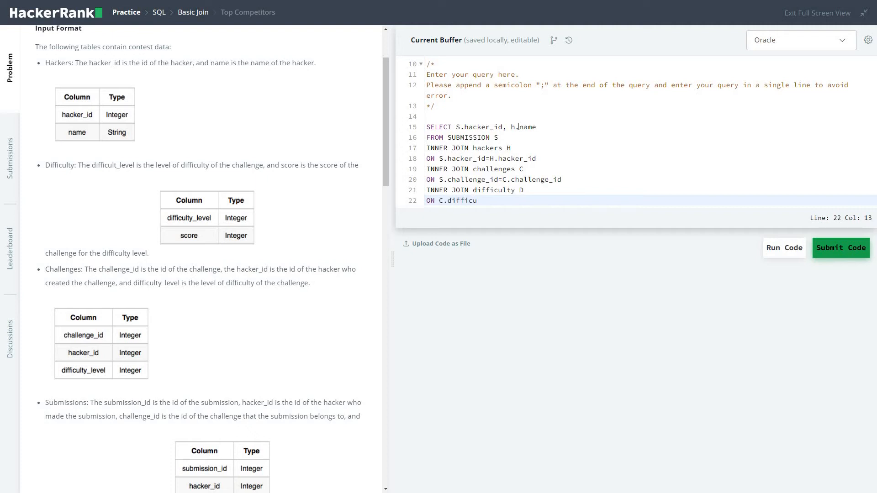
{"action": "type", "text": "lt"}
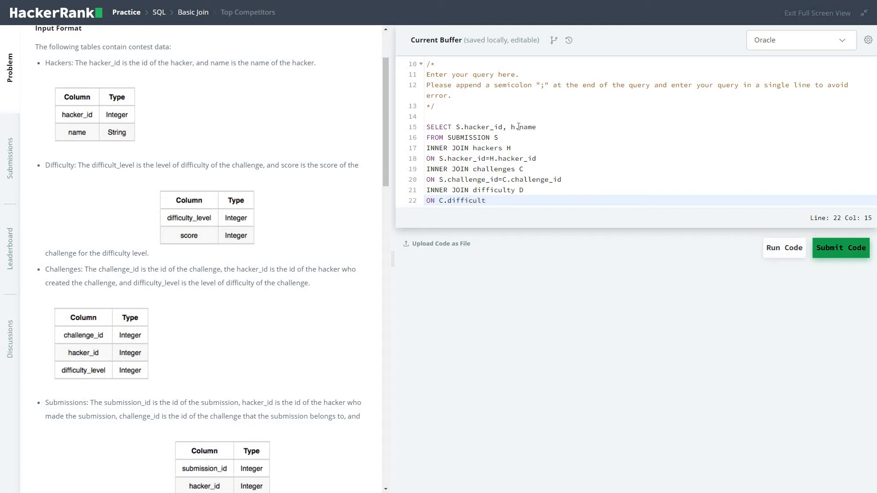
{"action": "type", "text": "y_le"}
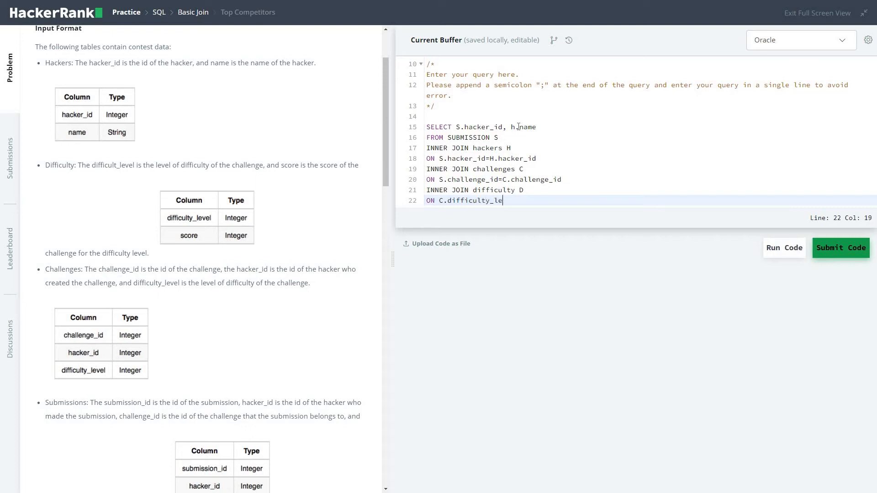
{"action": "type", "text": "vel"}
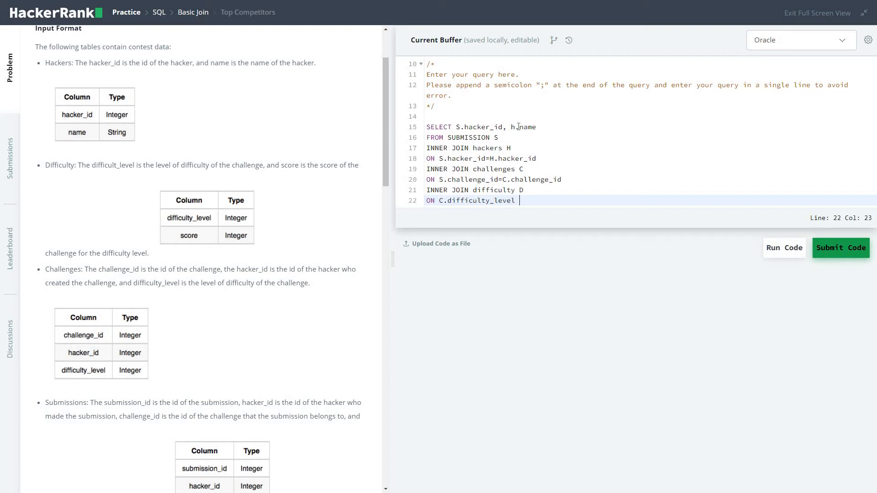
{"action": "type", "text": "= D."}
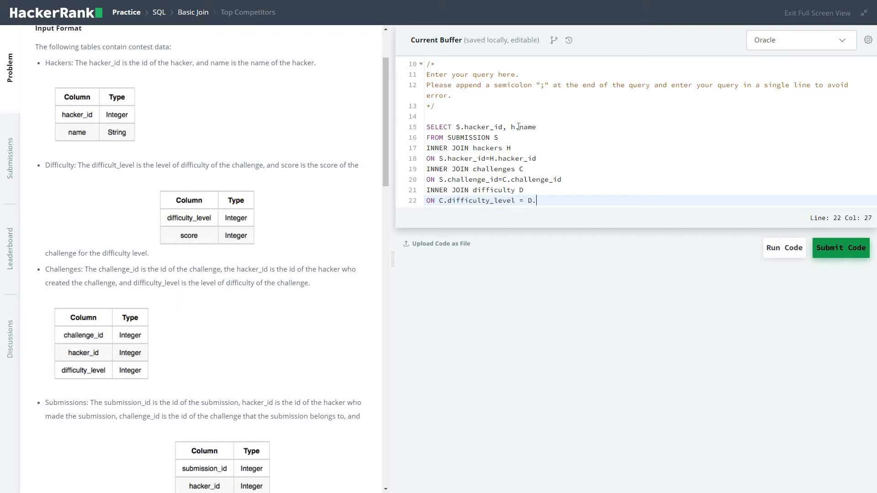
{"action": "type", "text": "diff"}
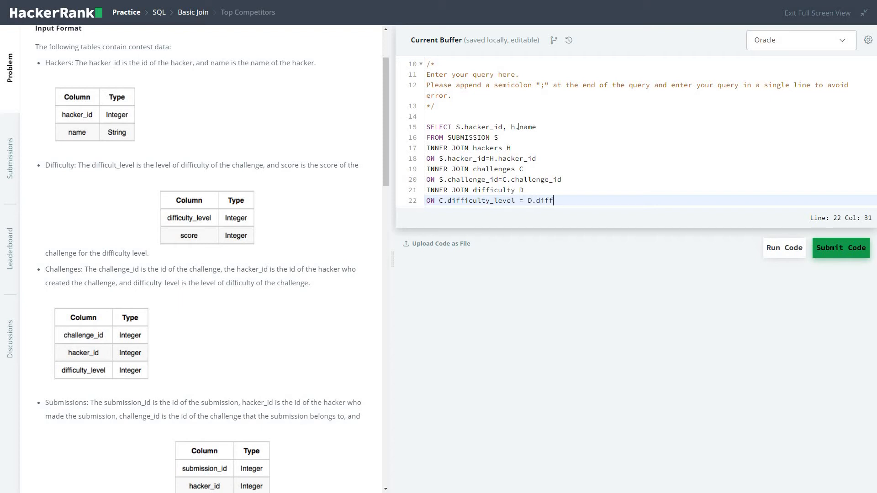
{"action": "type", "text": "icult"}
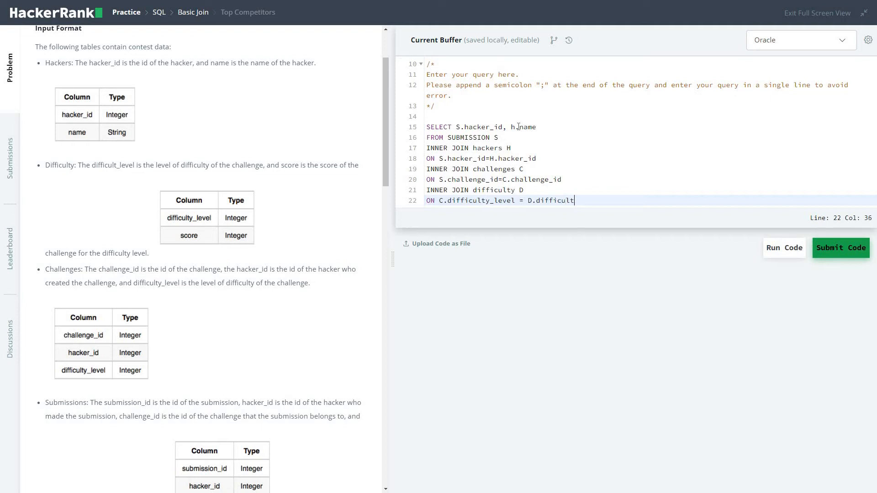
{"action": "type", "text": "y_l"}
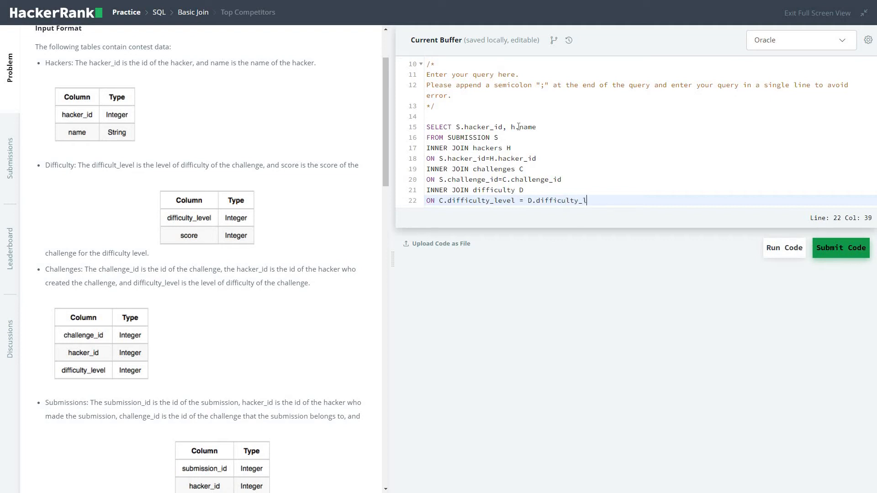
{"action": "type", "text": "eve"}
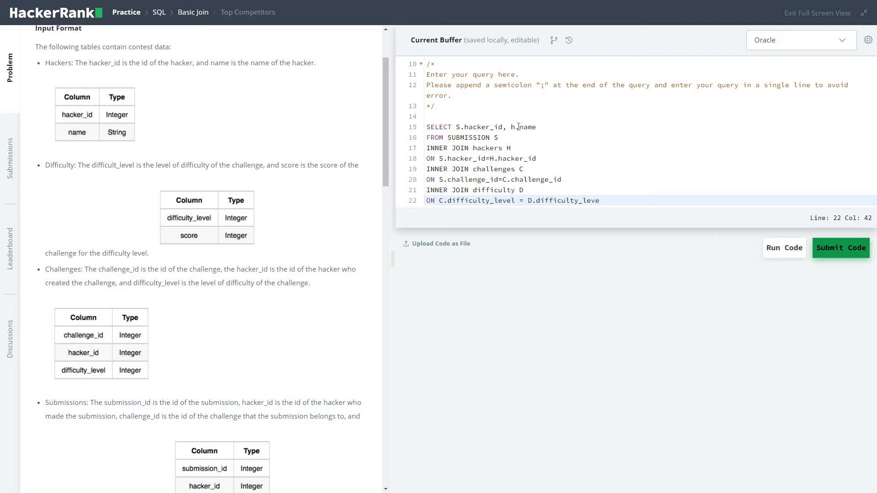
{"action": "type", "text": "l"}
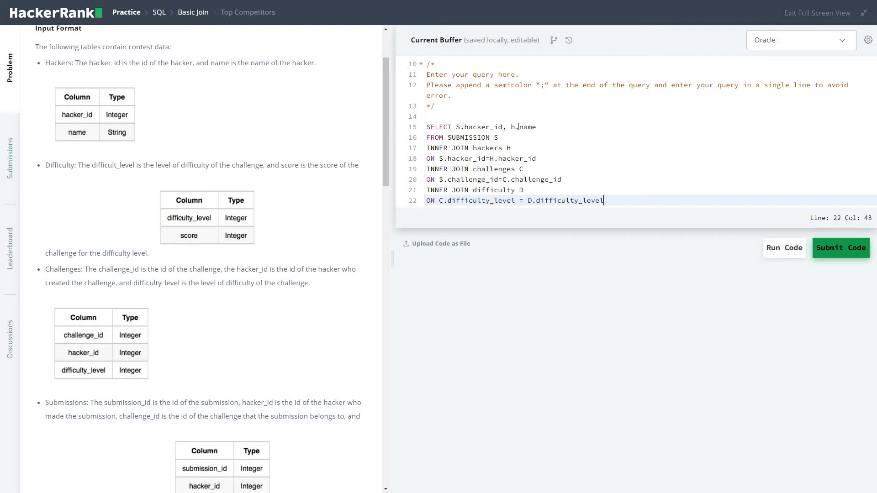
- Add the join condition AND S.score=d.score
{"action": "type", "text": "AND"}
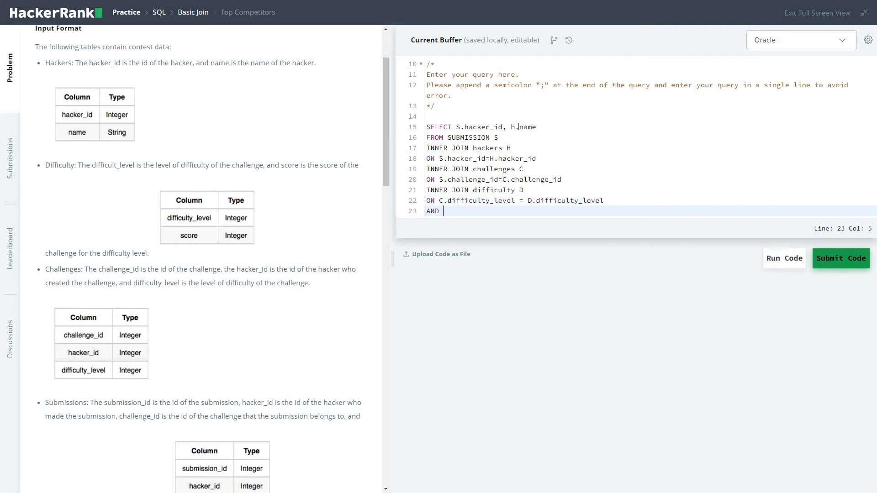
{"action": "type", "text": "S.s"}
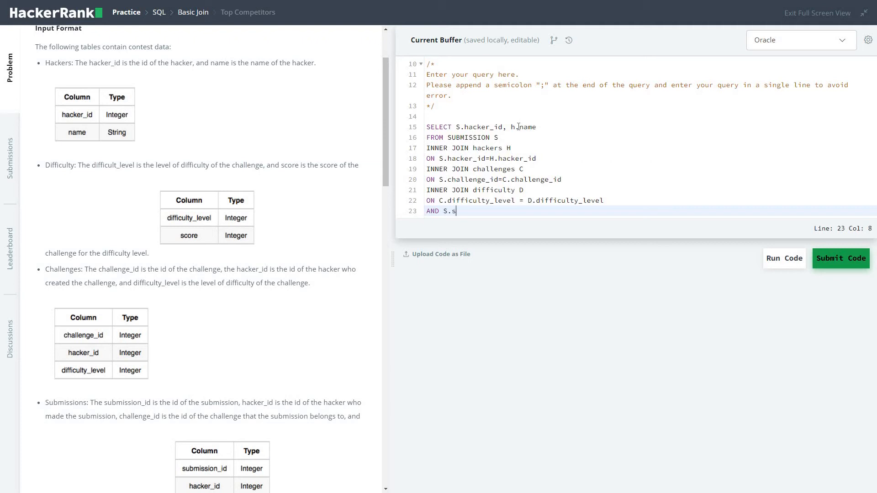
{"action": "type", "text": "core"}
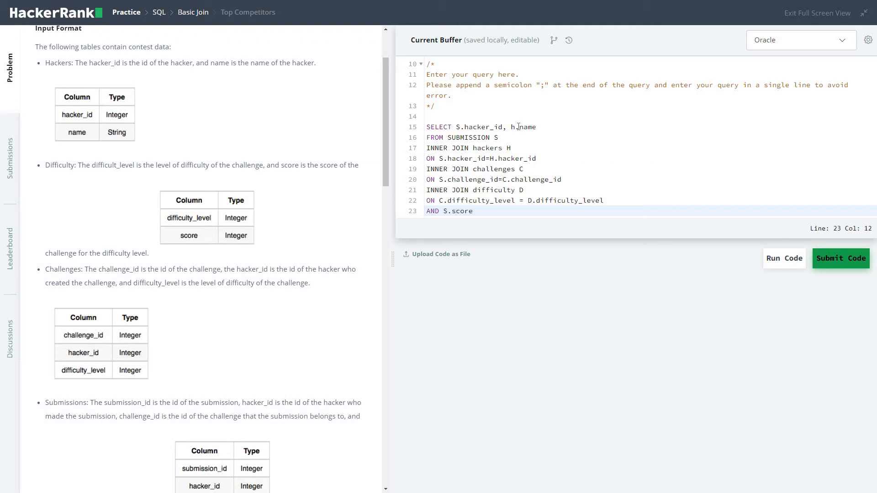
{"action": "type", "text": "=d.s"}
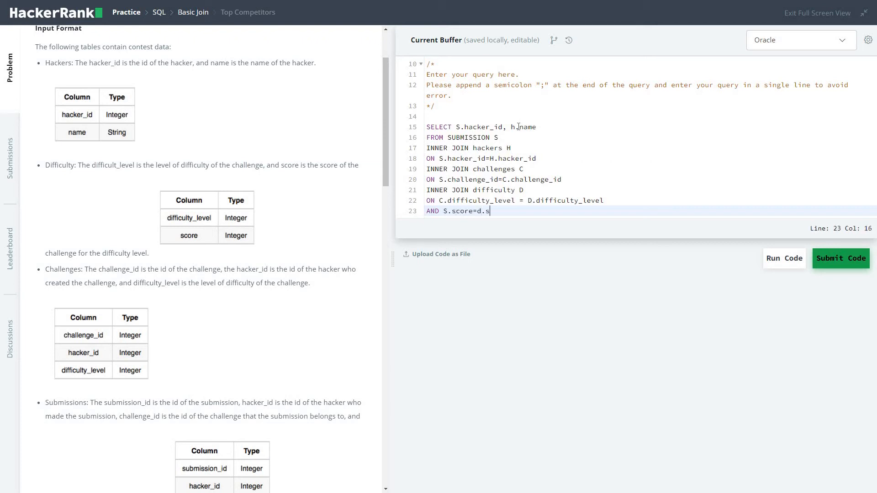
{"action": "type", "text": "core"}
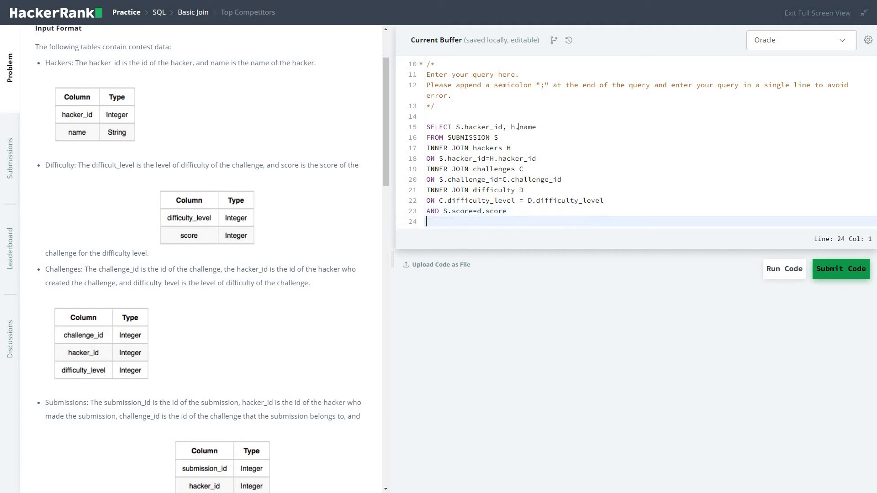
- Group the results with GROUP BY S.hacker_id, h.name
{"action": "type", "text": "GROUP BY S."}
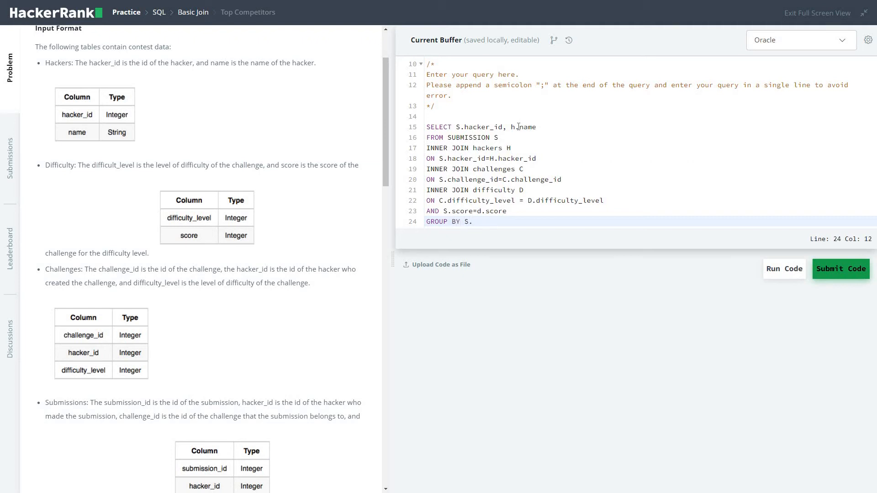
{"action": "type", "text": "hacker"}
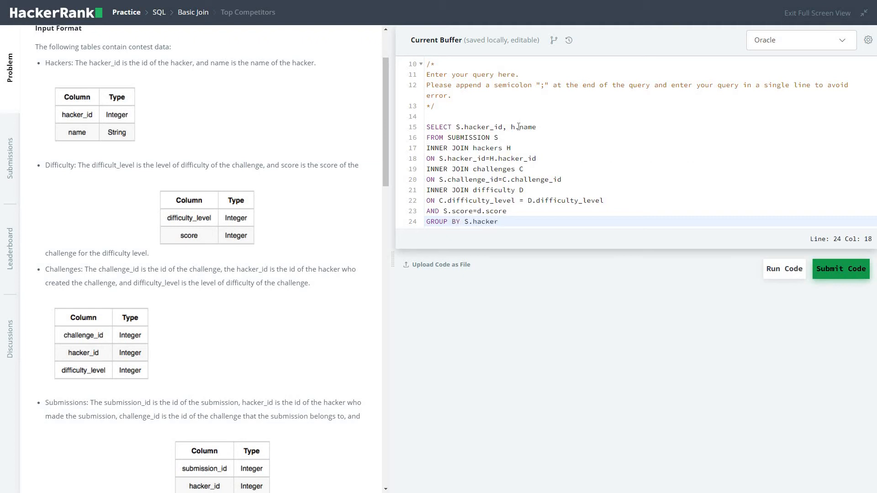
{"action": "type", "text": "_id"}
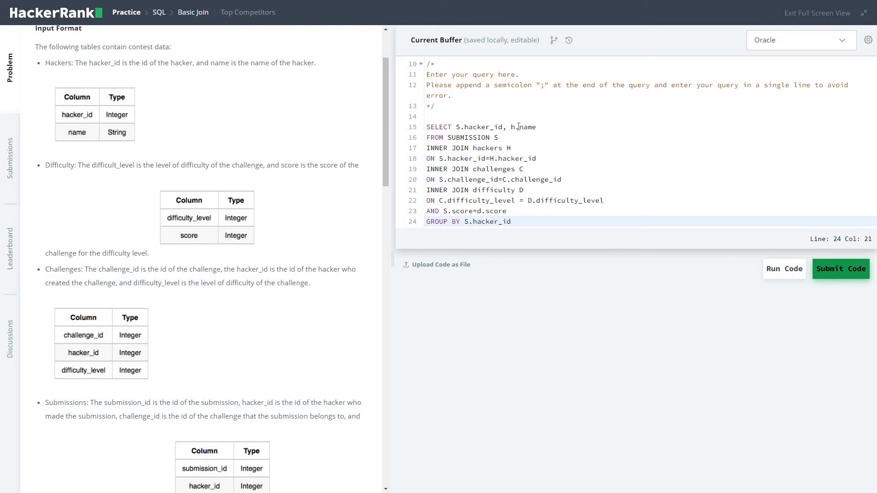
{"action": "type", "text": ",h."}
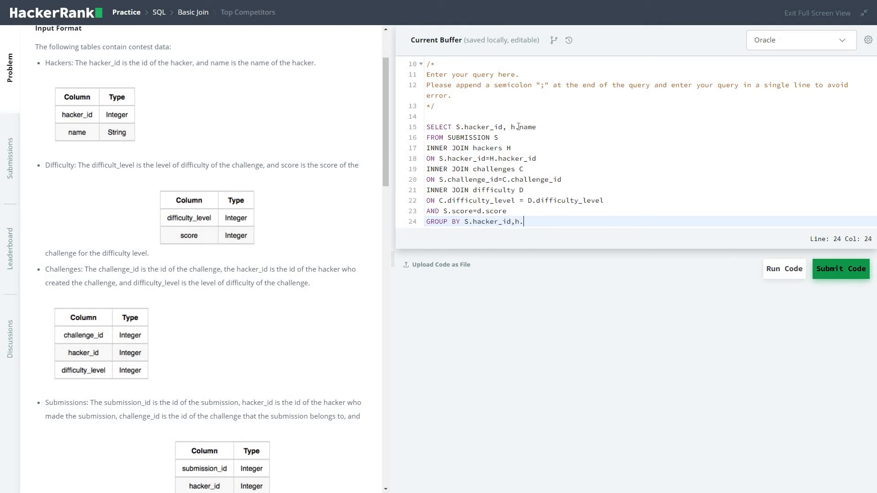
{"action": "type", "text": "name"}
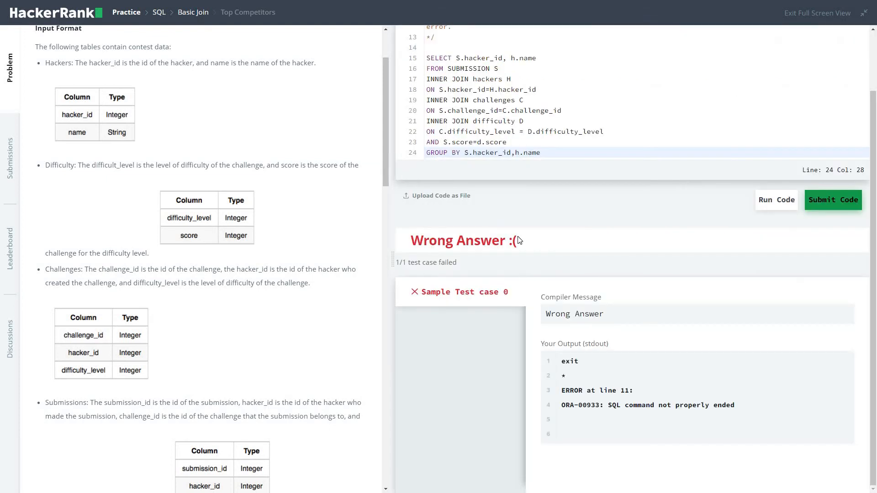
{"action": "mouse_move", "coordinate": [533, 95]}
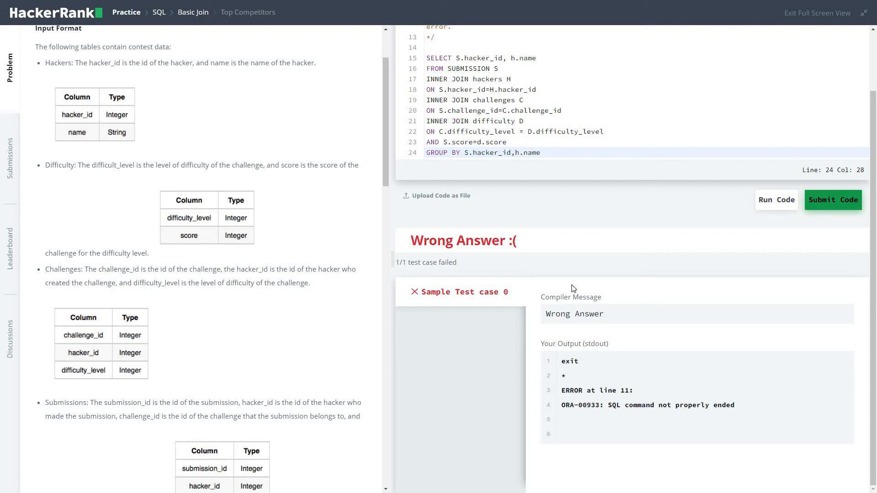
{"action": "mouse_move", "coordinate": [539, 171]}
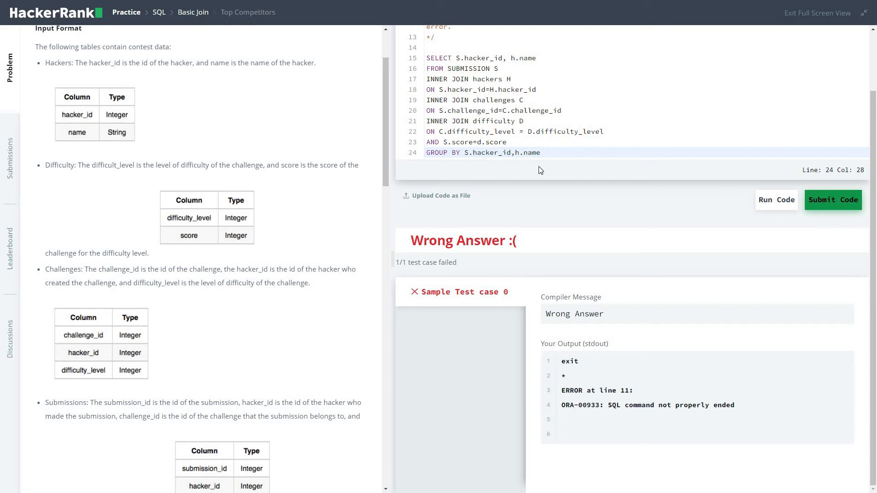
{"action": "mouse_move", "coordinate": [554, 162]}
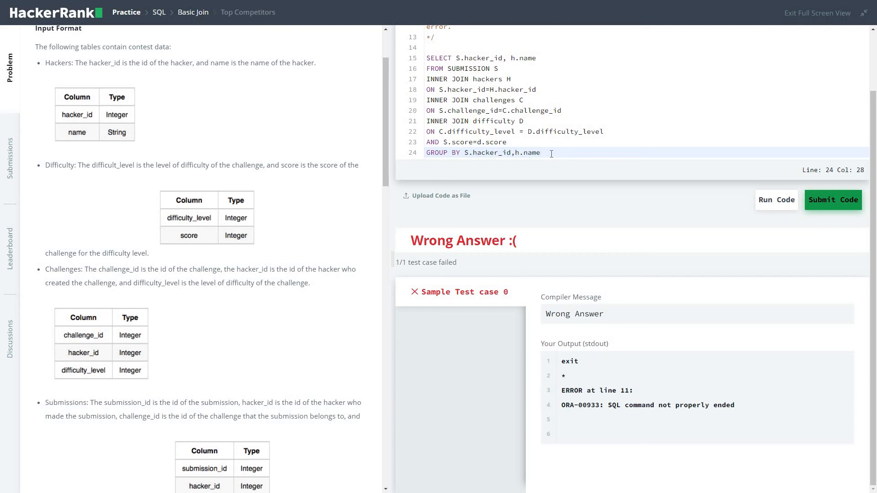
- Close the subquery and add WHERE cnt>1 ORDER BY cnt desc, hacker_id
{"action": "type", "text": ")"}
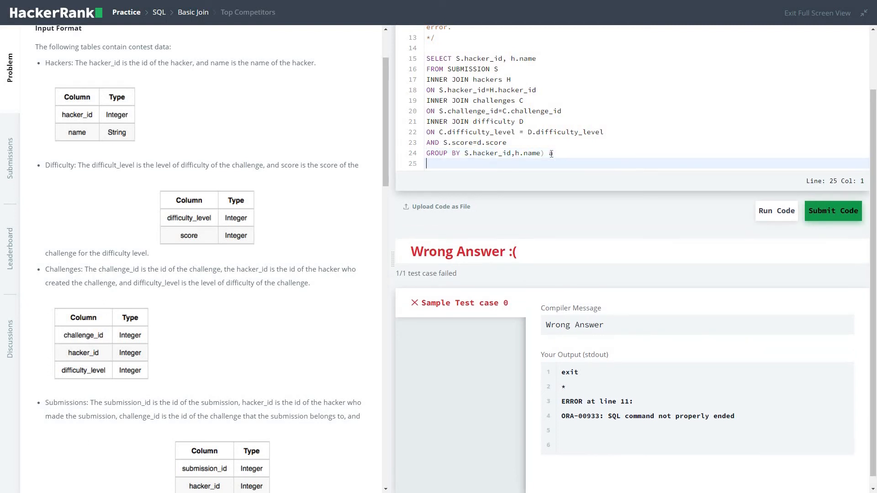
{"action": "type", "text": "W"}
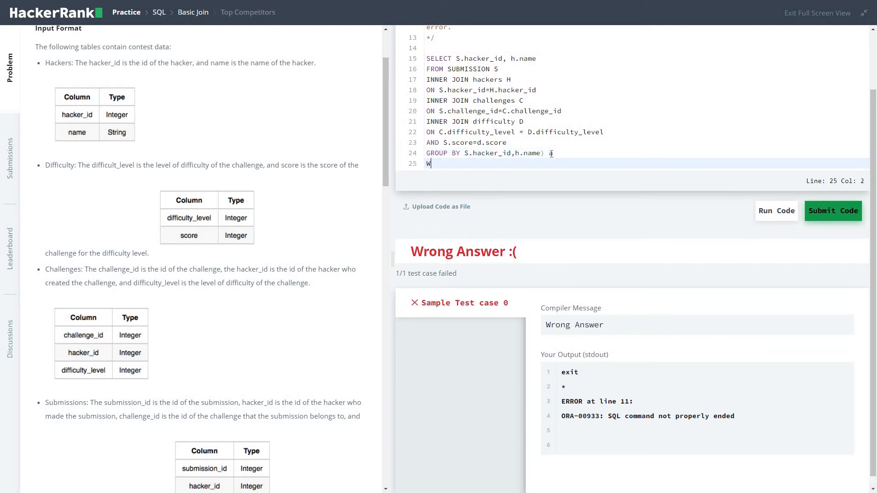
{"action": "type", "text": "HERE c"}
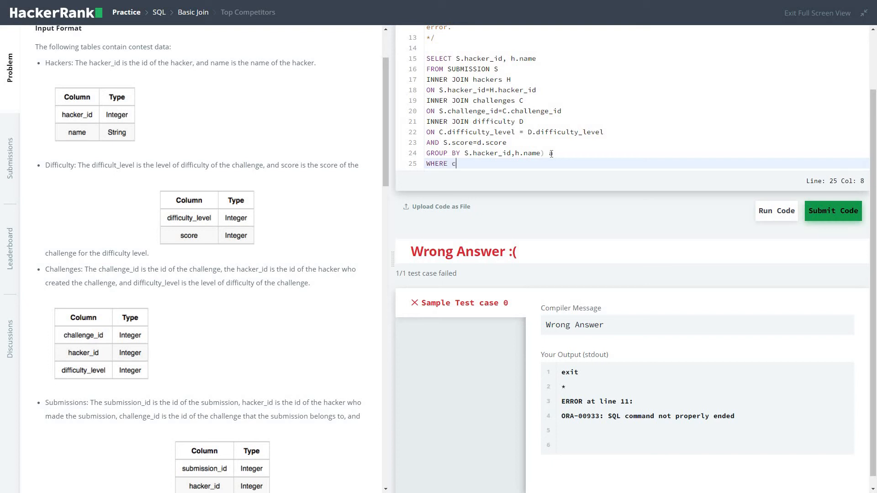
{"action": "type", "text": "nt>1"}
{"action": "type", "text": "ORDER BY"}
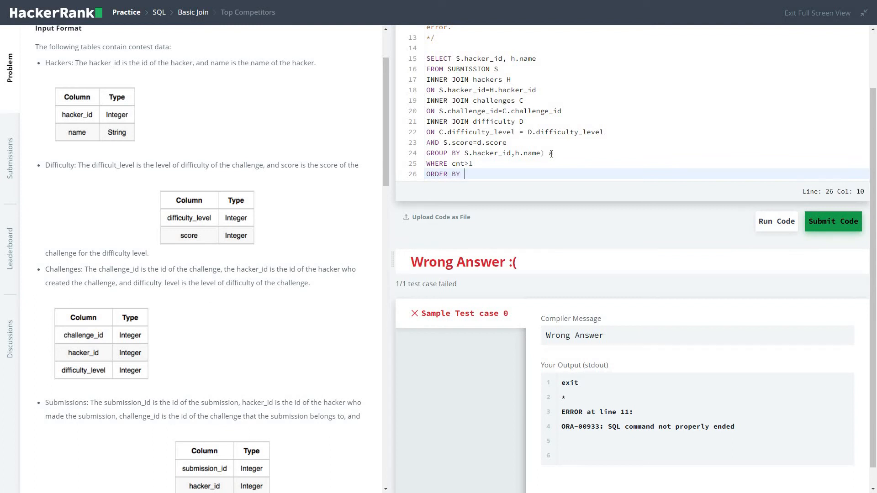
{"action": "type", "text": "cnt"}
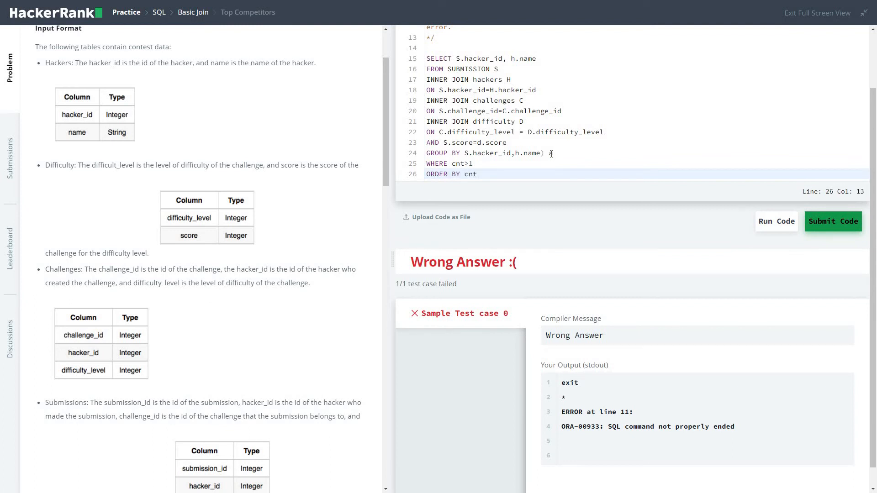
{"action": "type", "text": "d"}
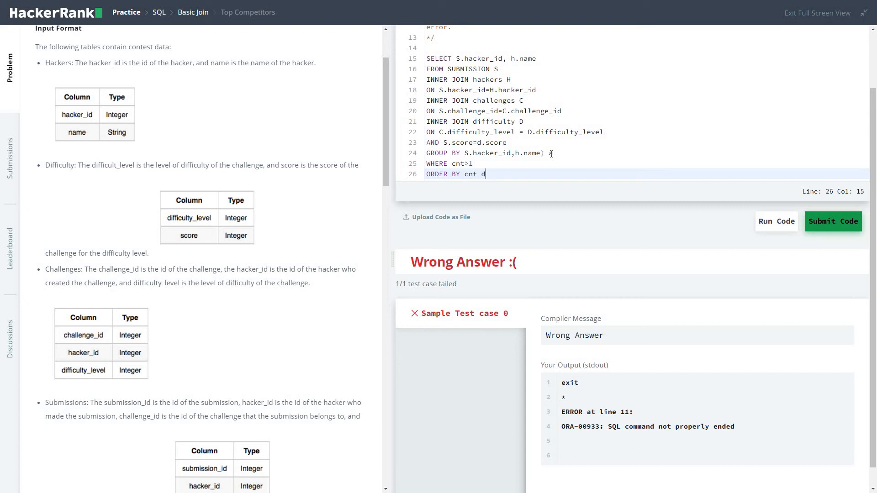
{"action": "type", "text": "esc,"}
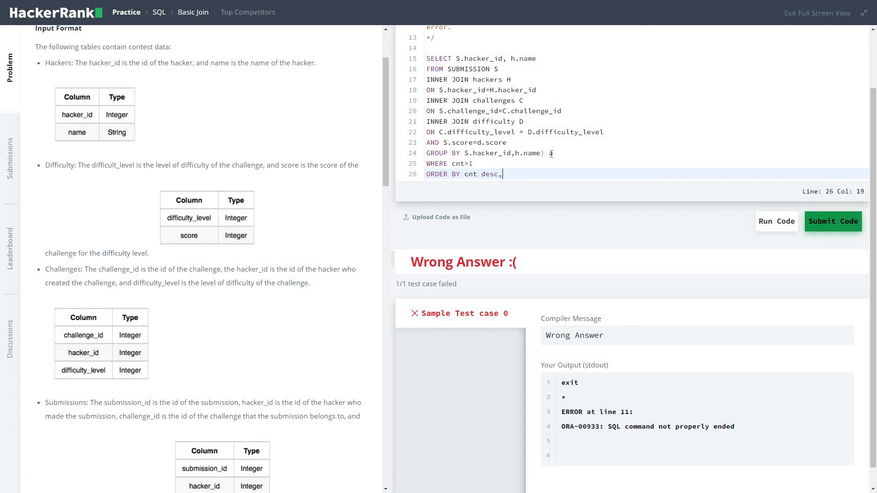
{"action": "type", "text": "hacker_id;"}
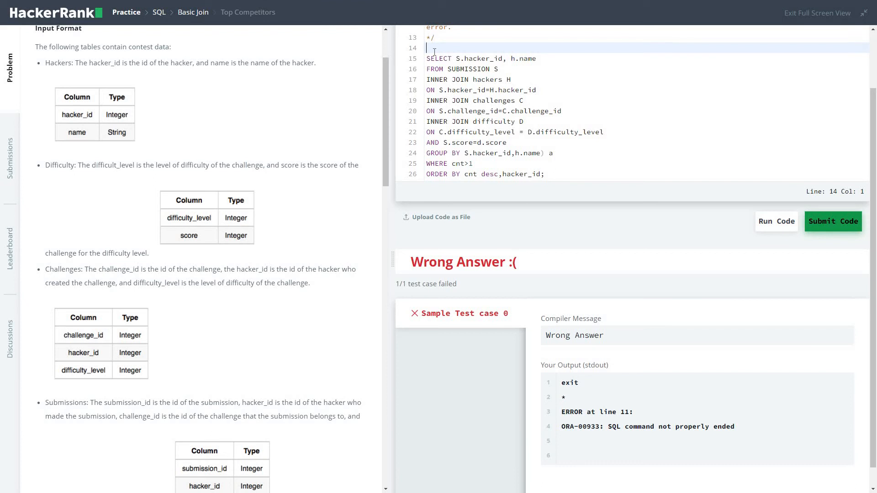
- Above the inner query, add the outer 'SELECT hacker_id, name FROM('
{"action": "type", "text": "SELECT"}
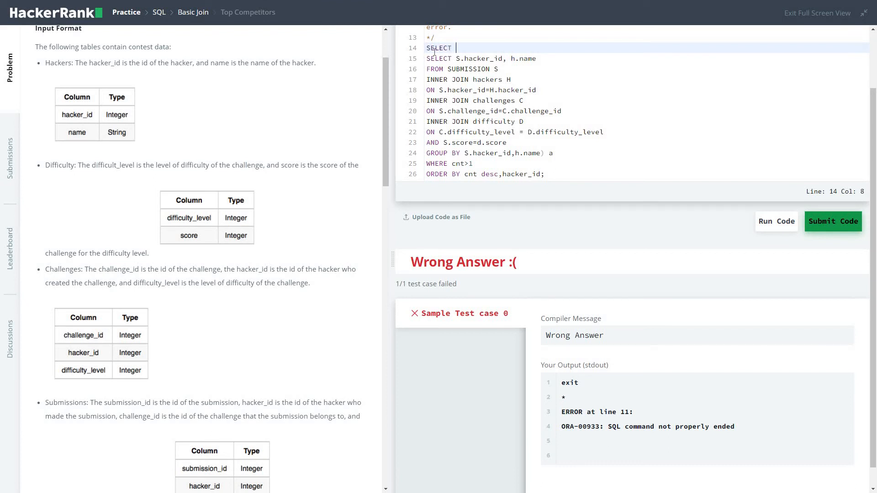
{"action": "type", "text": "hacker"}
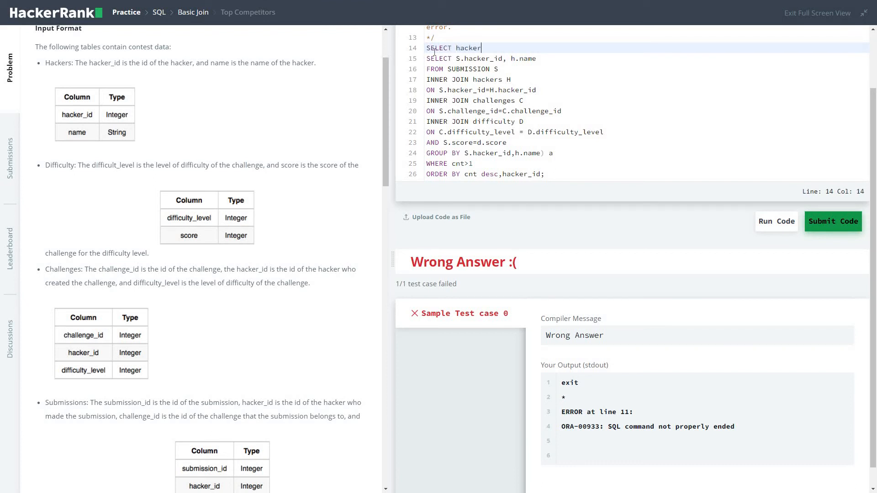
{"action": "type", "text": "_id,"}
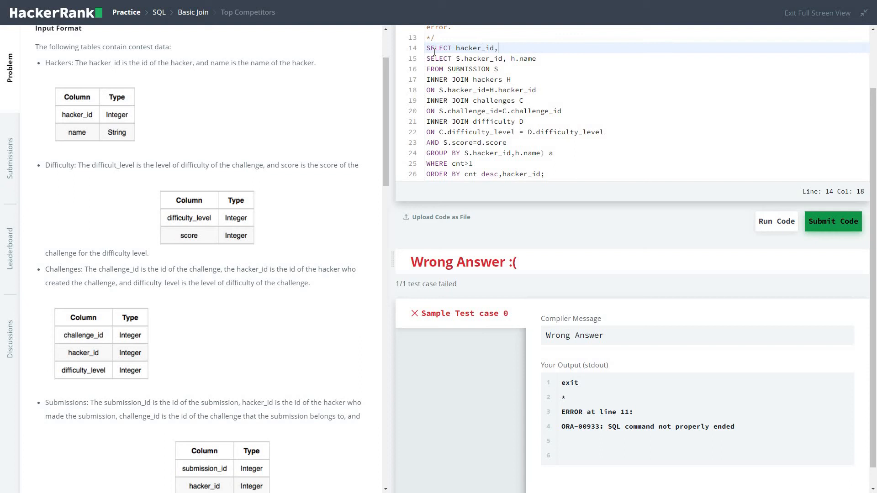
{"action": "type", "text": "anme"}
{"action": "type", "text": "FROM"}
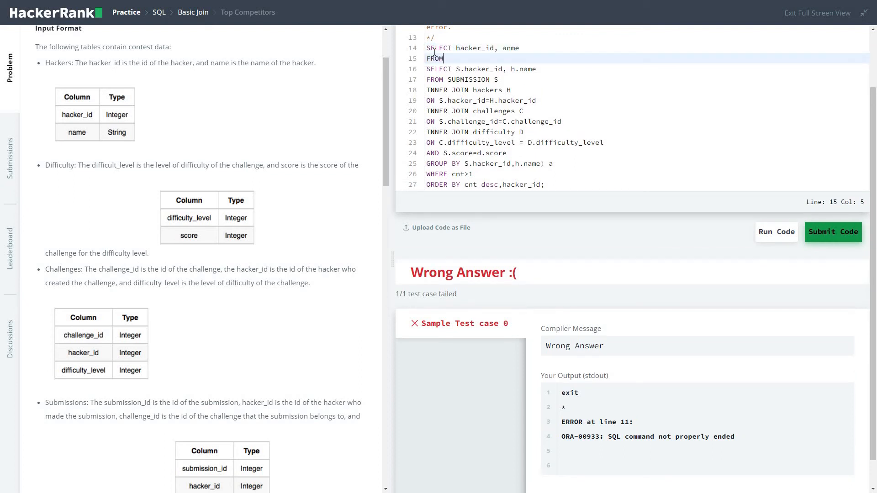
{"action": "type", "text": "("}
{"action": "left_click", "coordinate": [646, 69]}
{"action": "type", "text": ", c"}
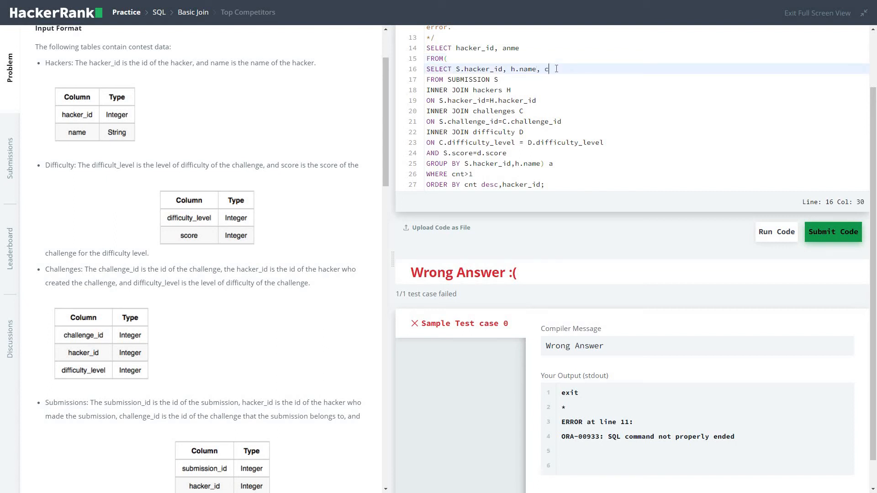
- Add count(*) cnt to the inner SELECT list, fixing the alias typo
{"action": "type", "text": "ount("}
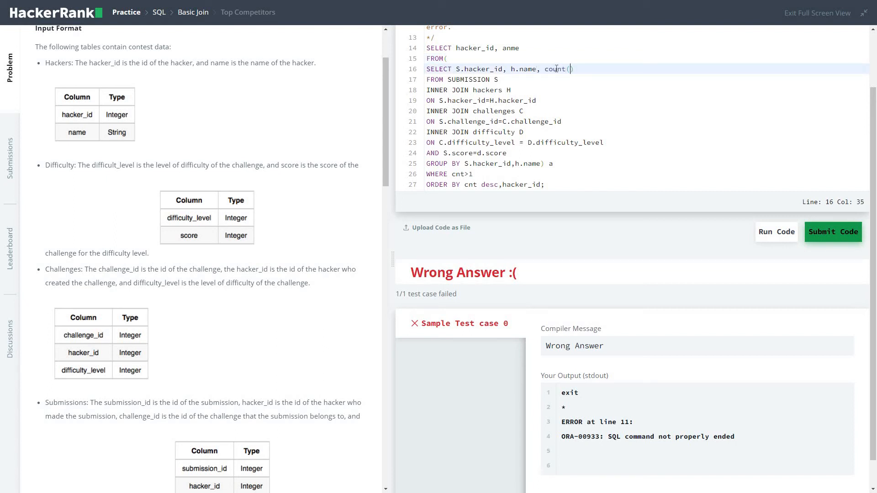
{"action": "type", "text": "*"}
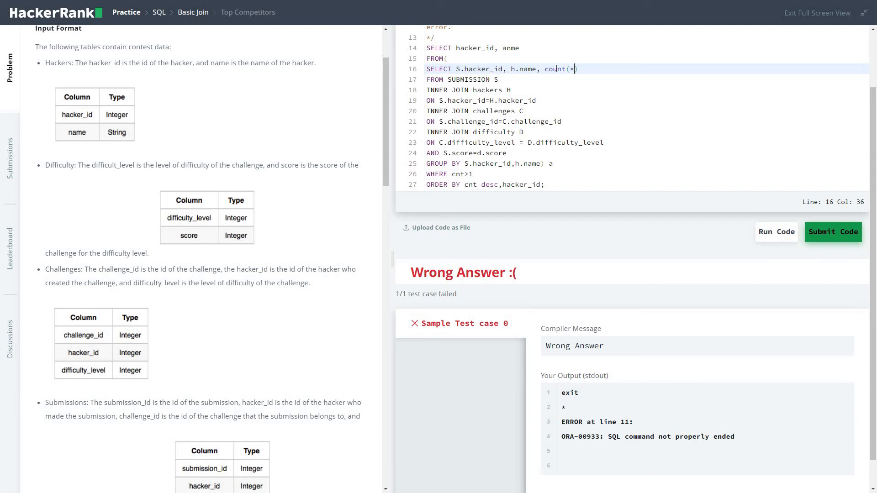
{"action": "type", "text": "c"}
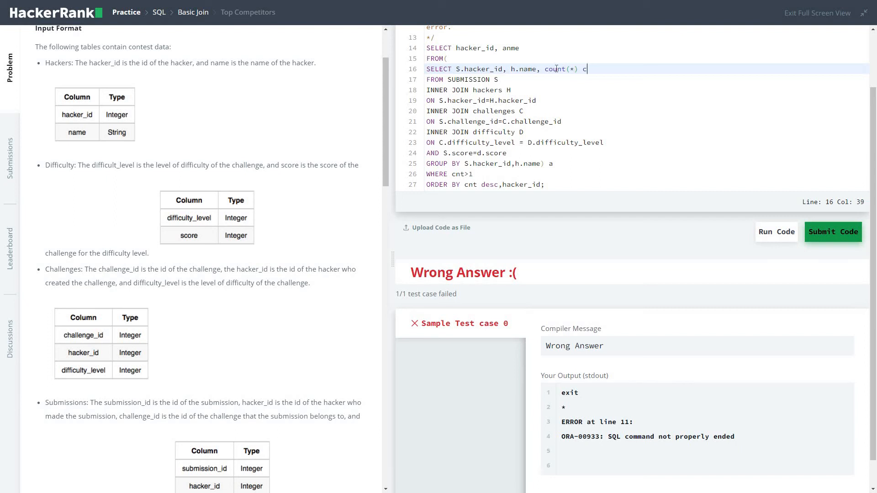
{"action": "type", "text": "ant"}
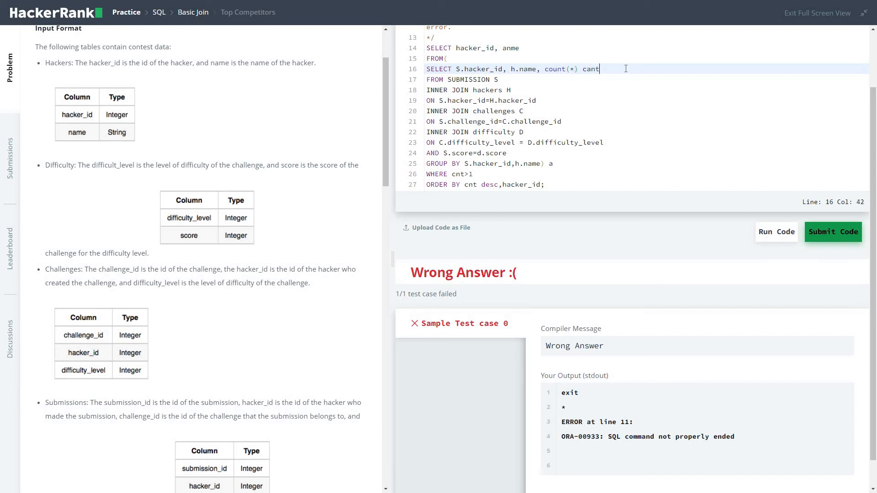
{"action": "key", "text": "BackSpace"}
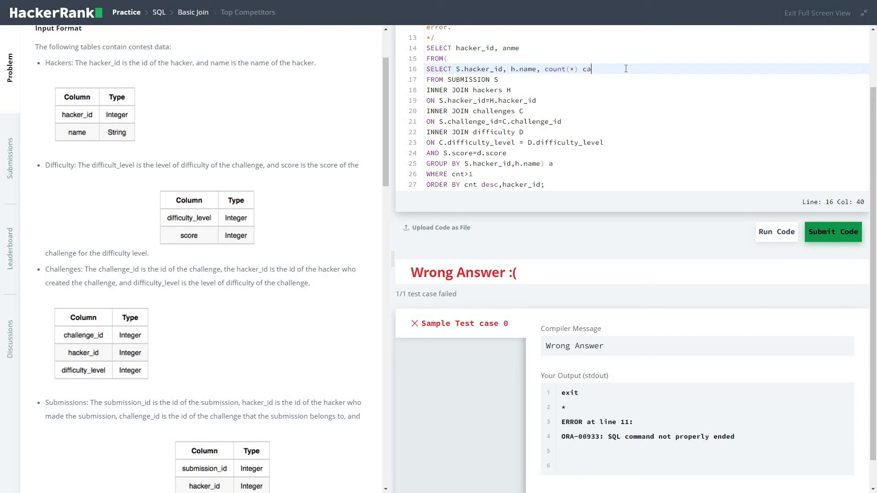
{"action": "type", "text": "nt"}
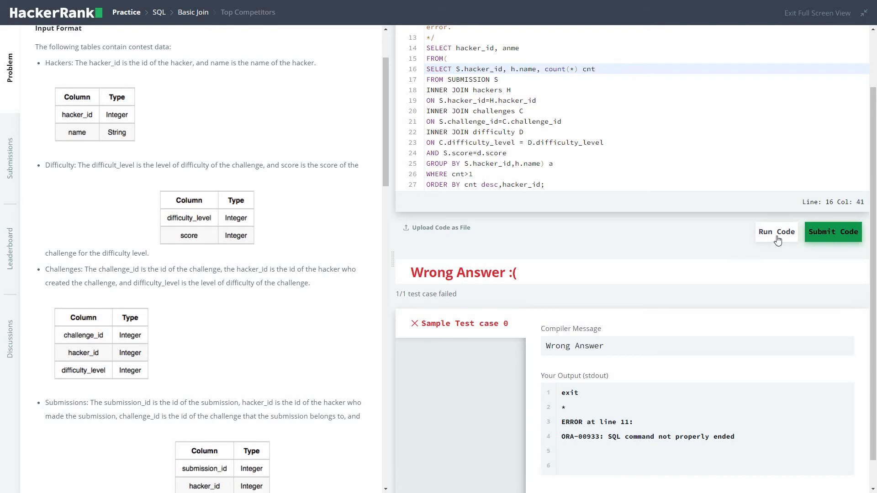
- Run the query, then rename SUBMISSION to lowercase 'submission' and rerun
{"action": "left_click", "coordinate": [833, 231]}
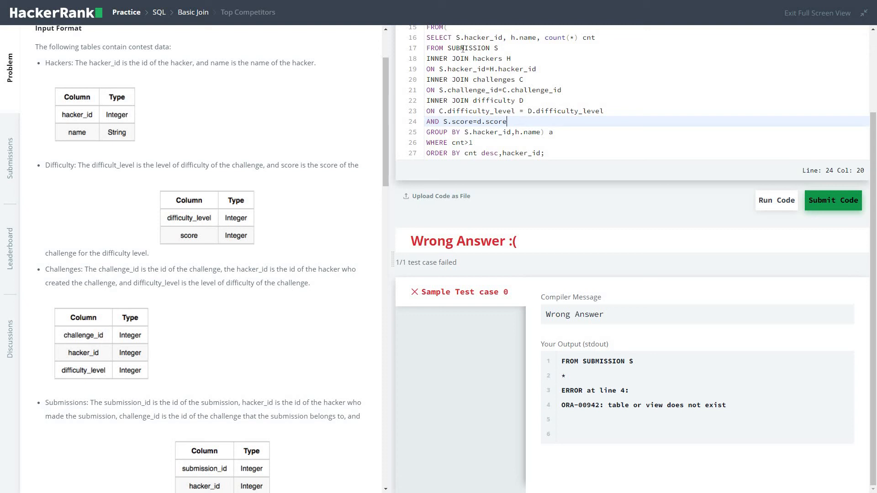
{"action": "double_click", "coordinate": [469, 47]}
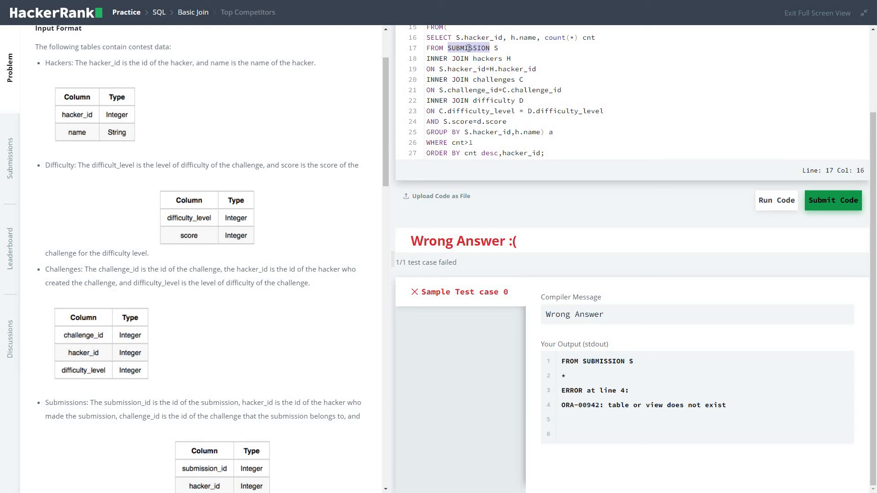
{"action": "type", "text": "submission S"}
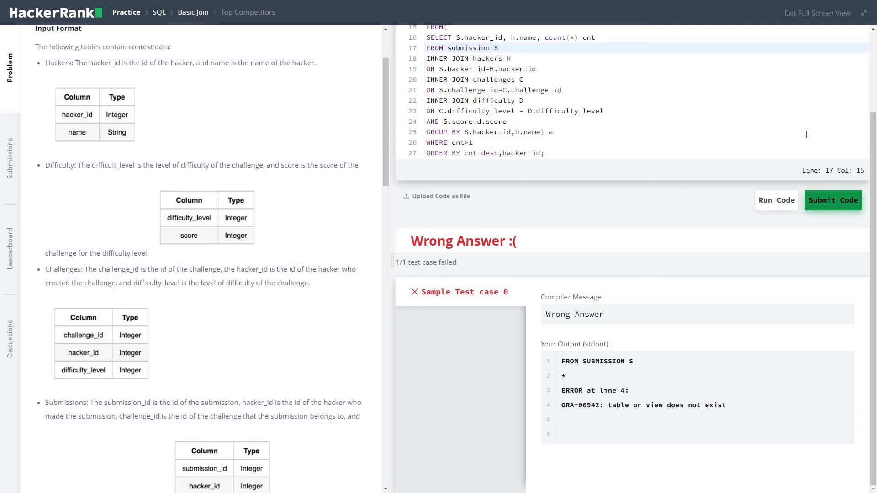
{"action": "left_click", "coordinate": [832, 200]}
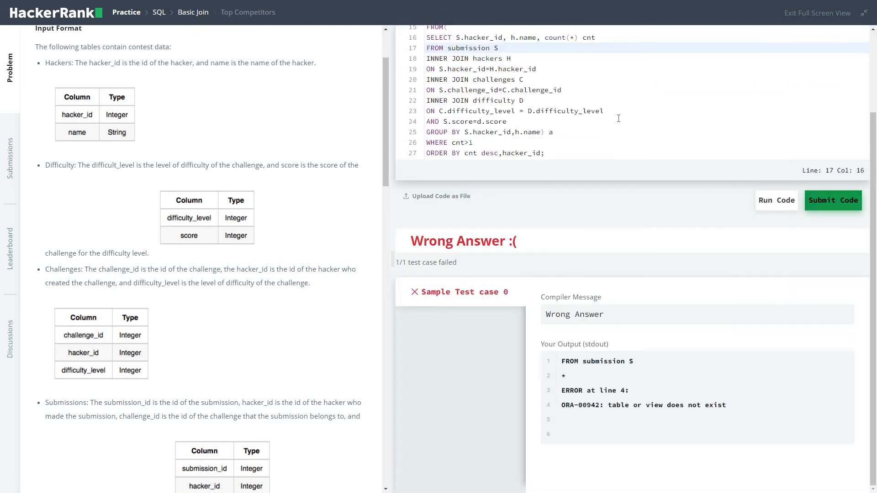
{"action": "mouse_move", "coordinate": [809, 330]}
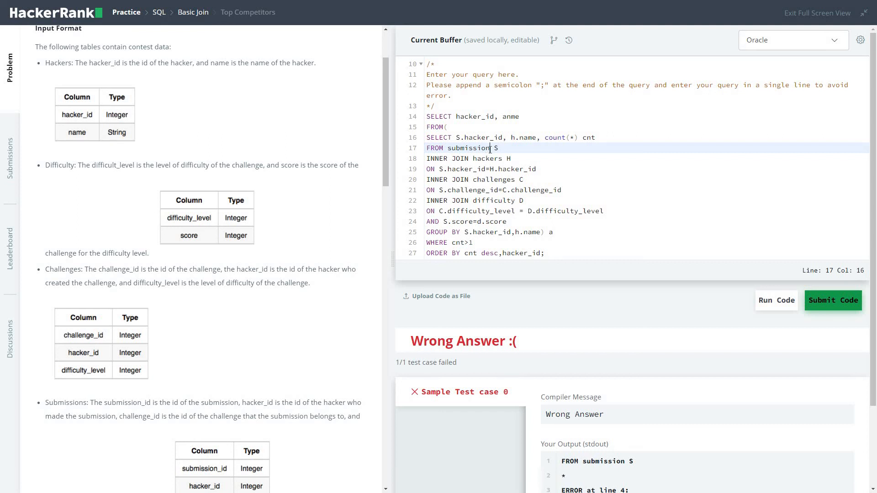
- Change the table to 'submissions', fix 'anme' to 'name', and rerun the sample test
{"action": "type", "text": "s"}
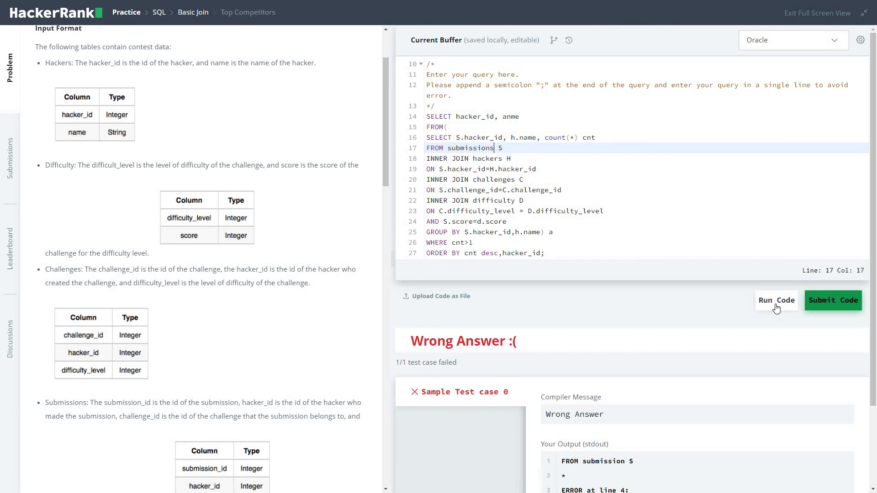
{"action": "left_click", "coordinate": [776, 301]}
{"action": "type", "text": "n"}
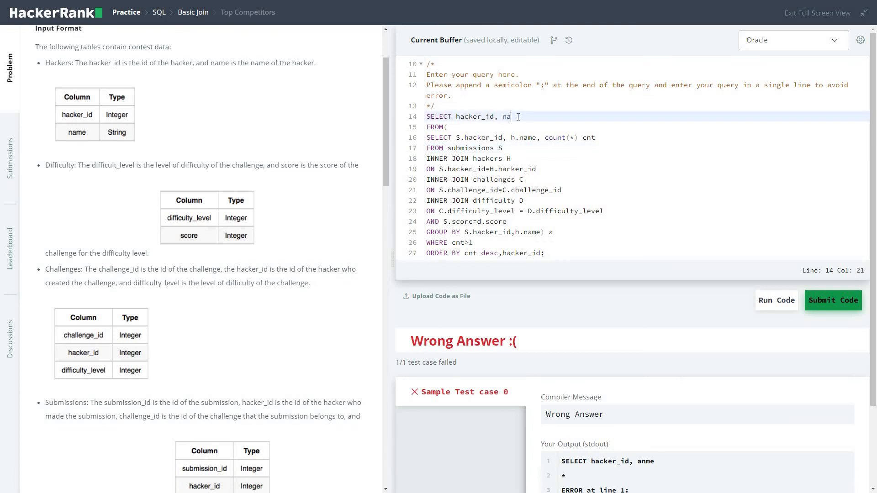
{"action": "type", "text": "me"}
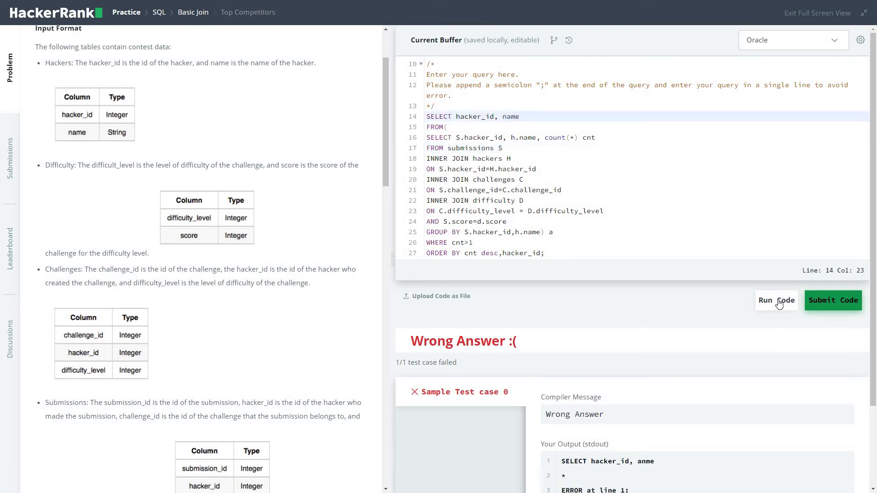
{"action": "left_click", "coordinate": [776, 301]}
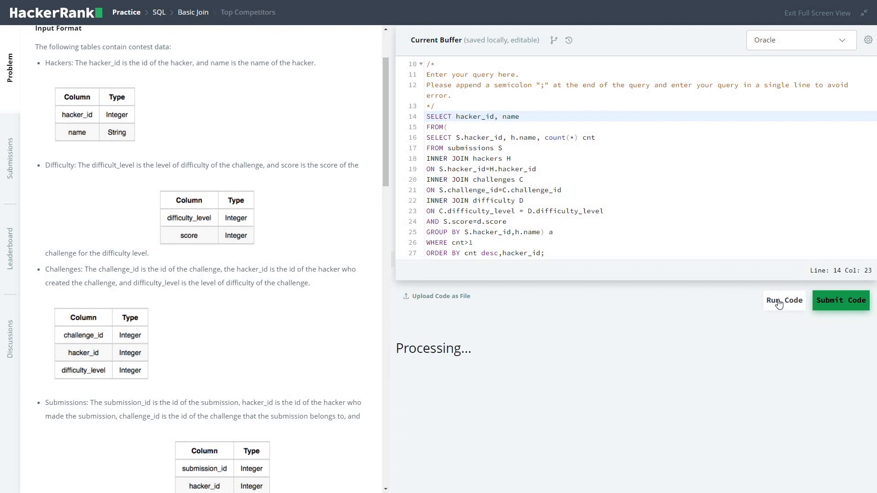
- Review the passing sample output listing hacker IDs and names
{"action": "left_click", "coordinate": [783, 300]}
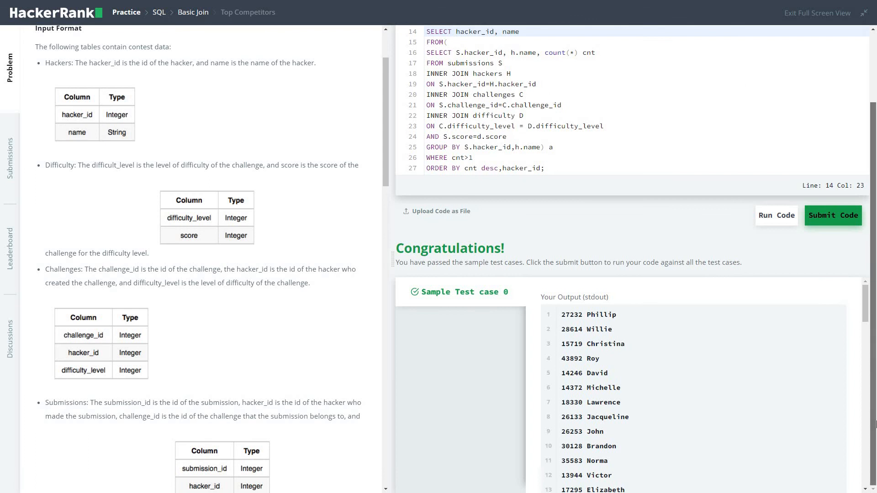
{"action": "scroll", "scroll_direction": "down", "scroll_amount": 3}
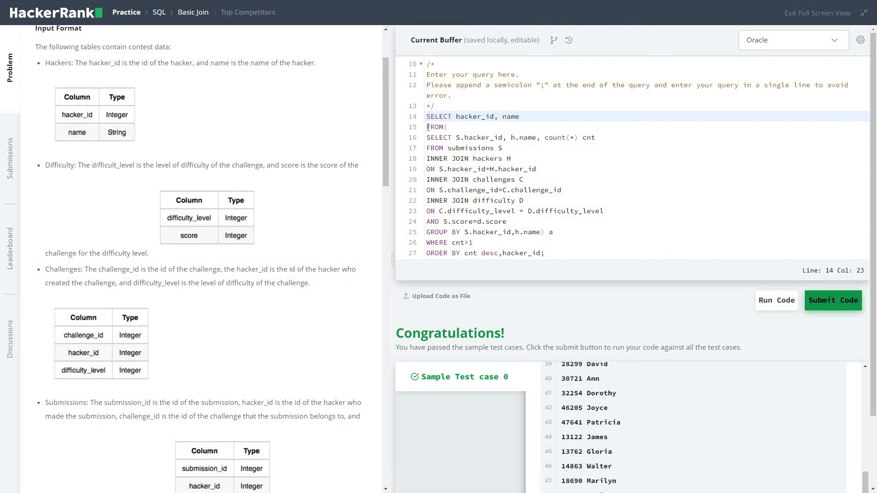
{"action": "left_click_drag", "start_coordinate": [427, 117], "coordinate": [473, 242]}
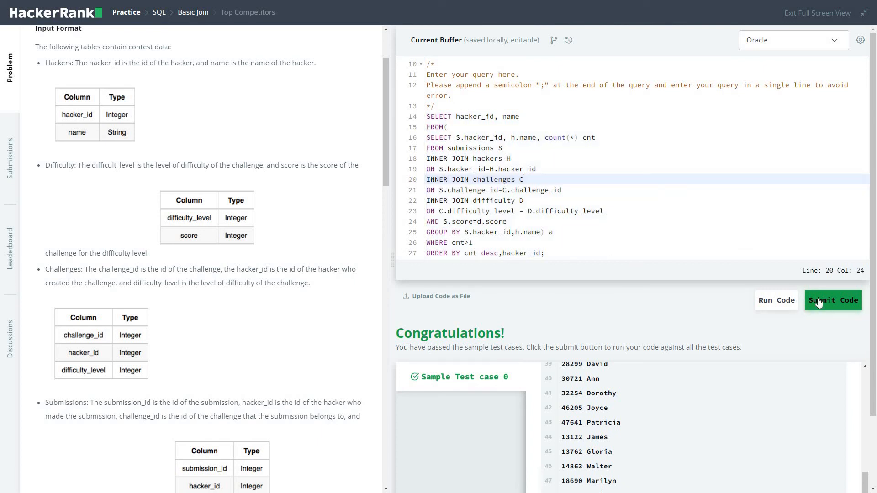
- Submit the query and confirm the Congratulations banner for all test cases
{"action": "left_click", "coordinate": [833, 301]}
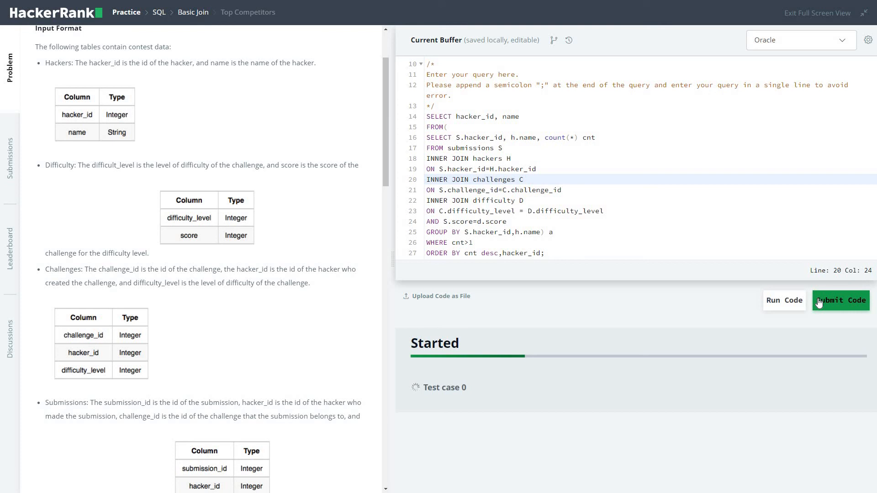
{"action": "left_click", "coordinate": [837, 301]}
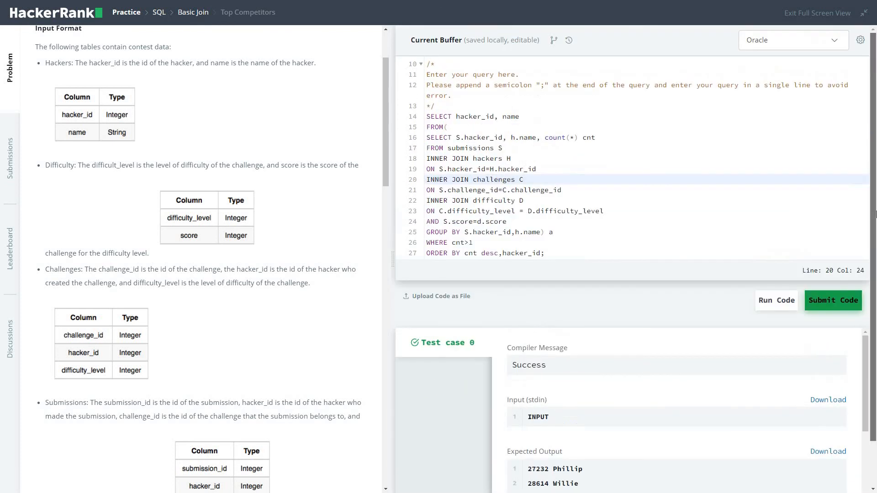
{"action": "left_click", "coordinate": [833, 300]}
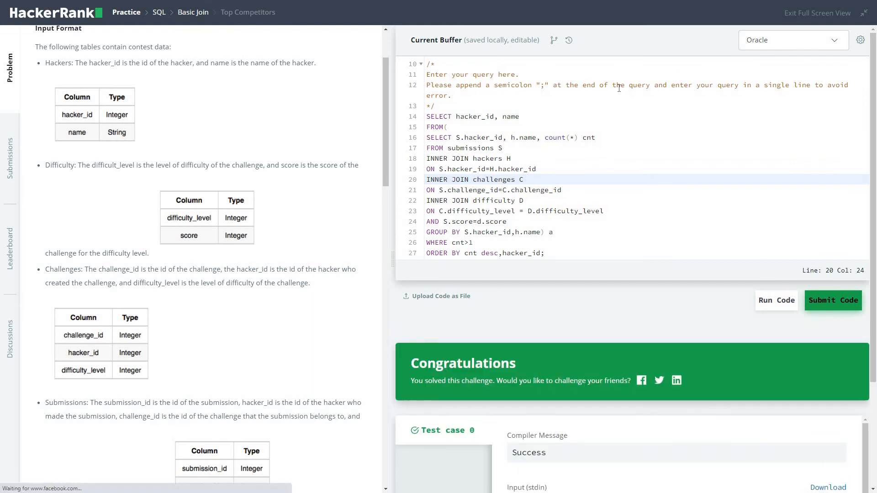